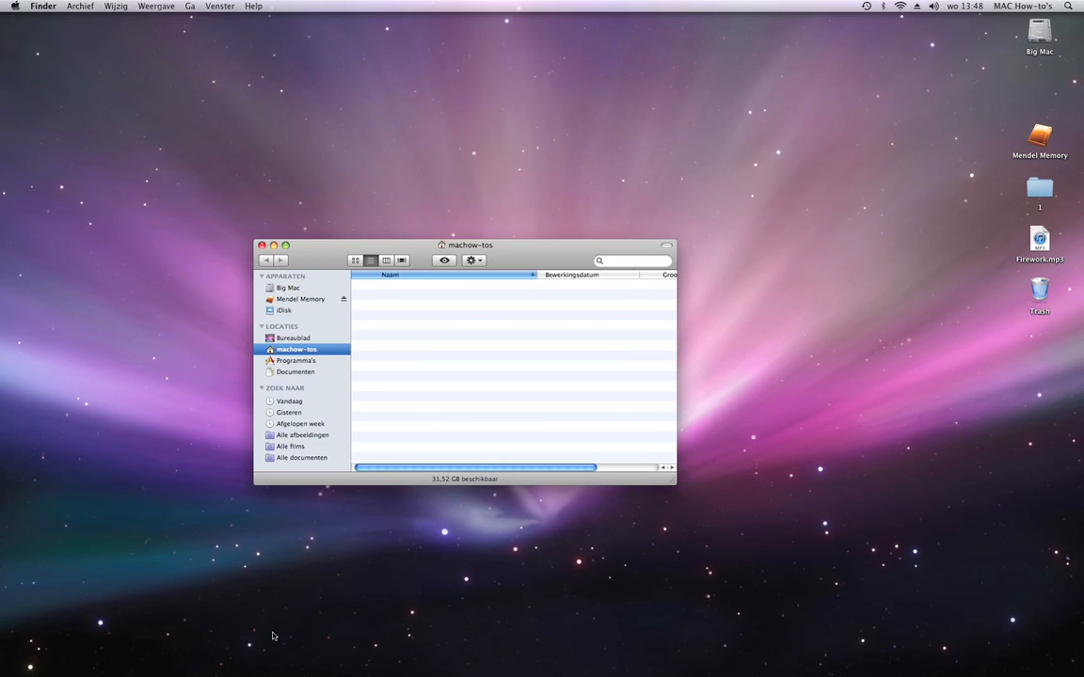
- Open the CoreServices folder inside Big Mac's Bibliotheek folder
click(289, 287)
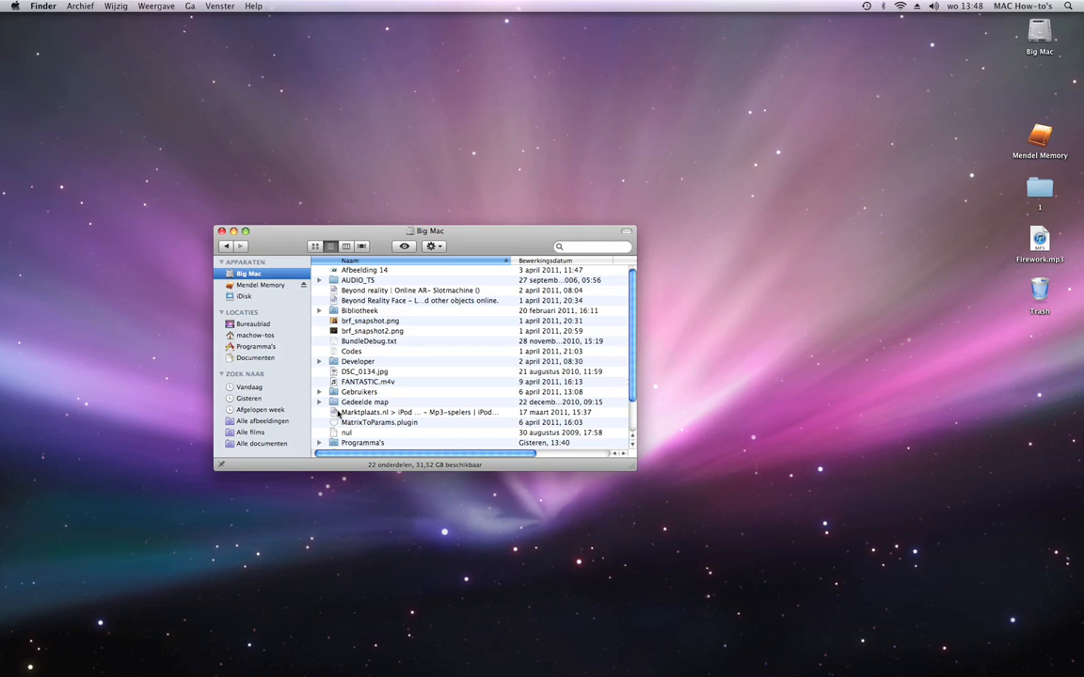
scroll(down, 3)
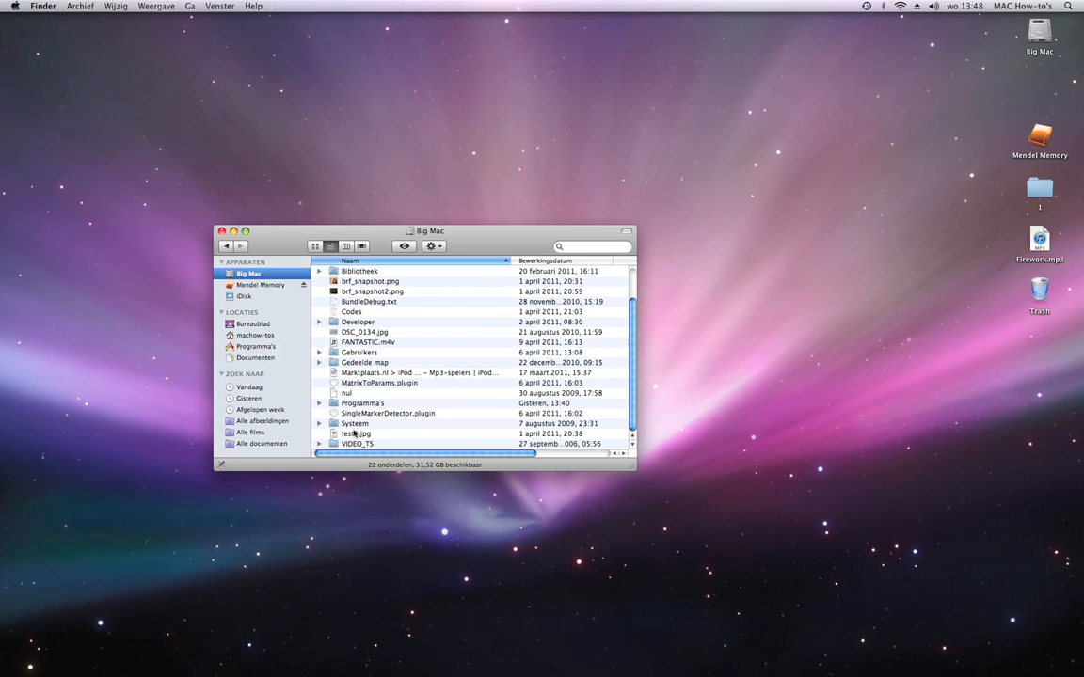
double_click(360, 271)
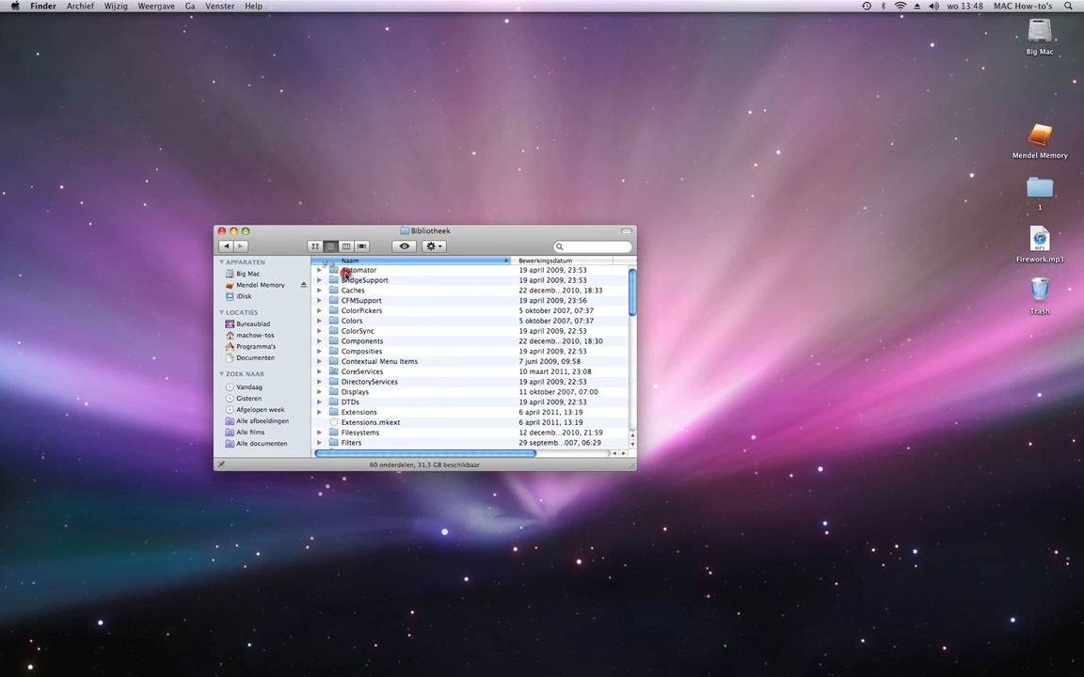
click(362, 372)
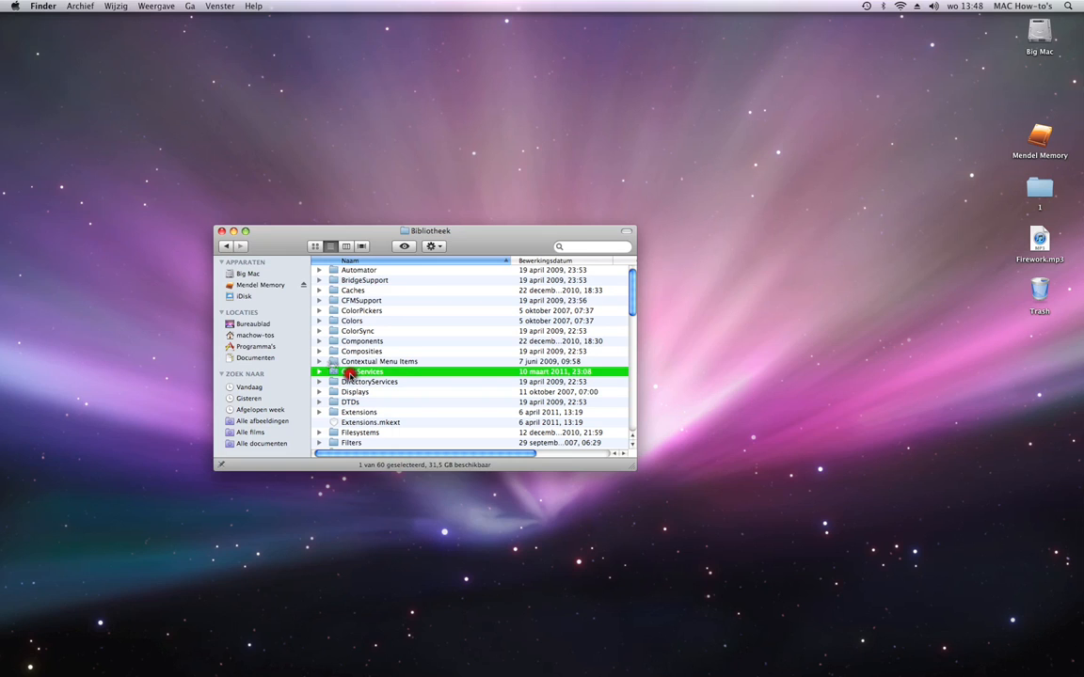
double_click(365, 370)
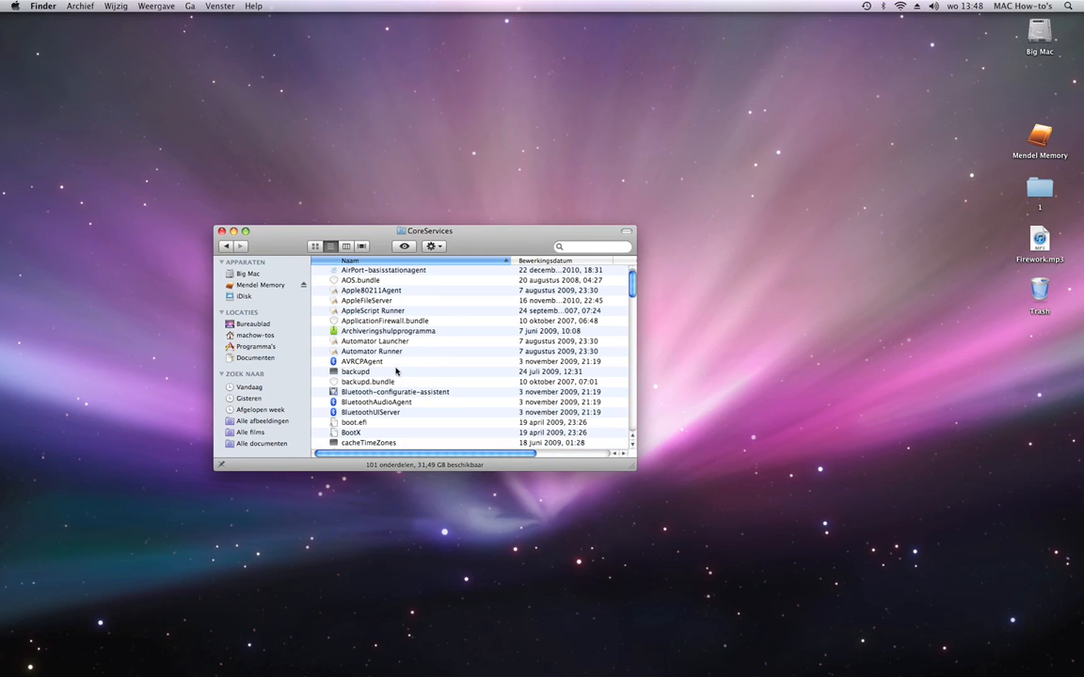
- Select the Dock application and bring up its context menu
scroll(down, 3)
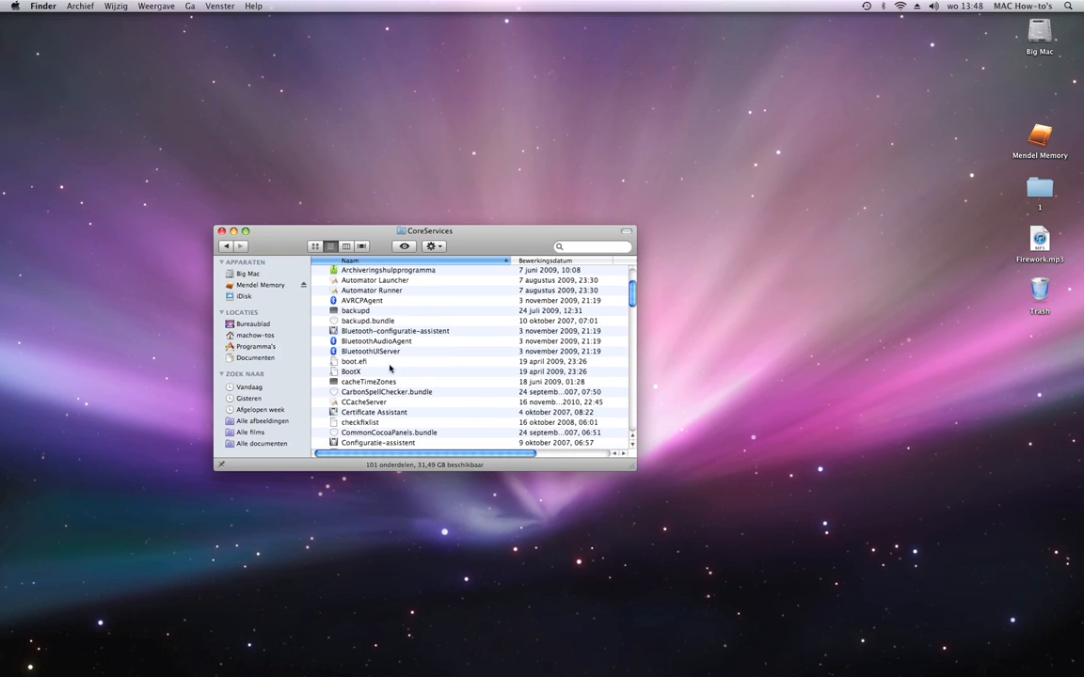
scroll(down, 3)
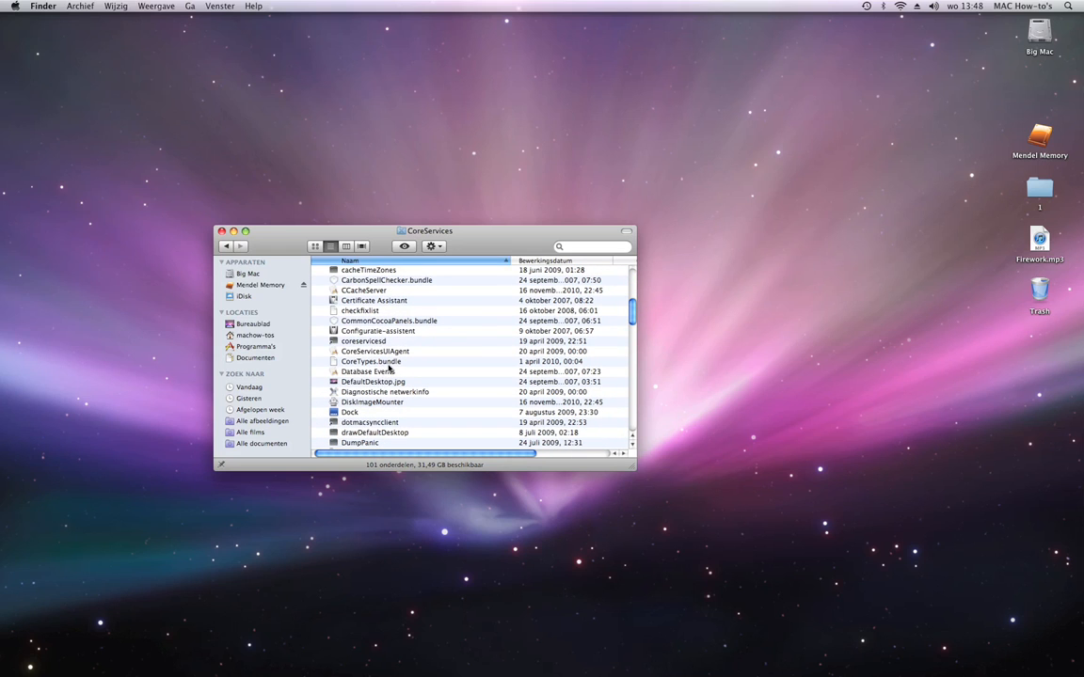
click(358, 411)
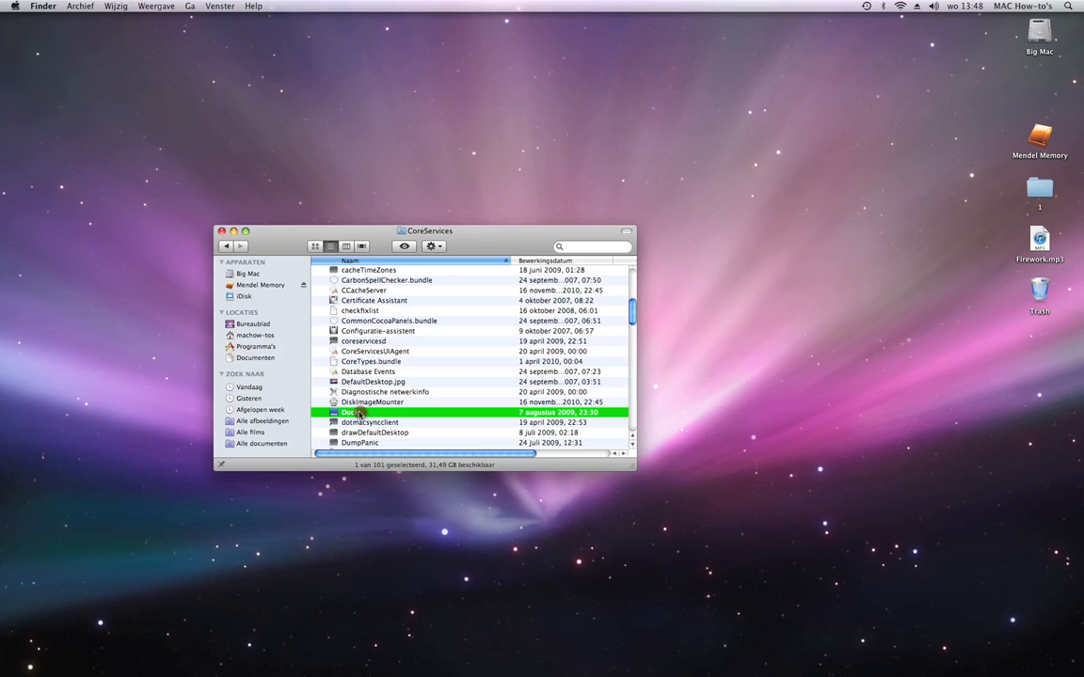
right_click(358, 412)
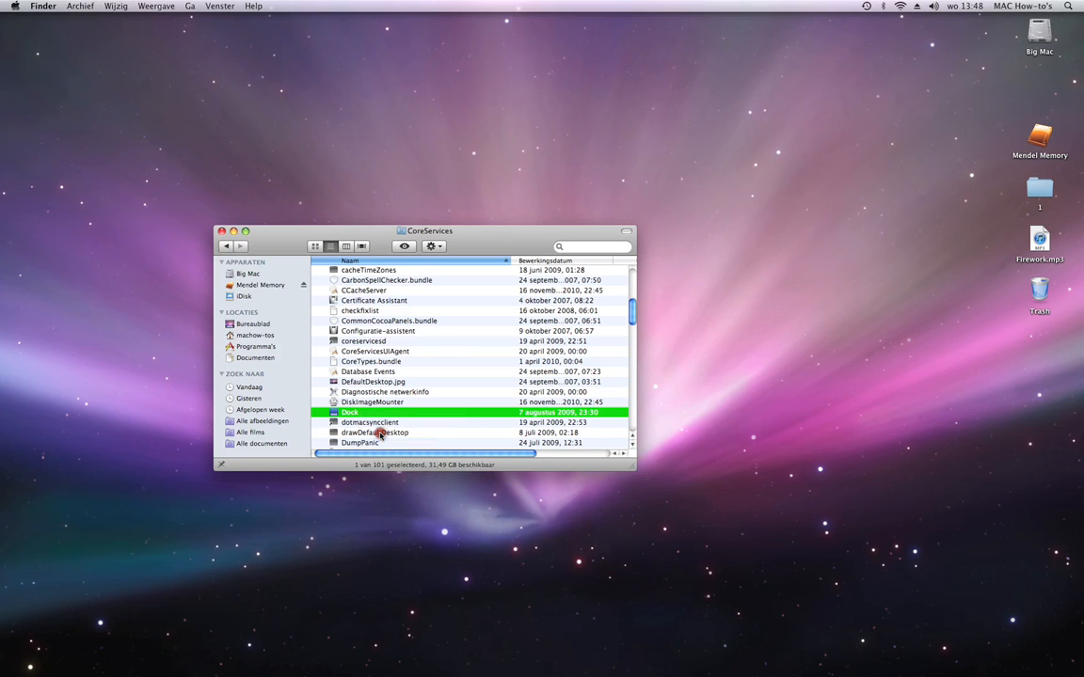
- Show the Dock package contents, open Contents > Resources, and select closebox.png
double_click(348, 413)
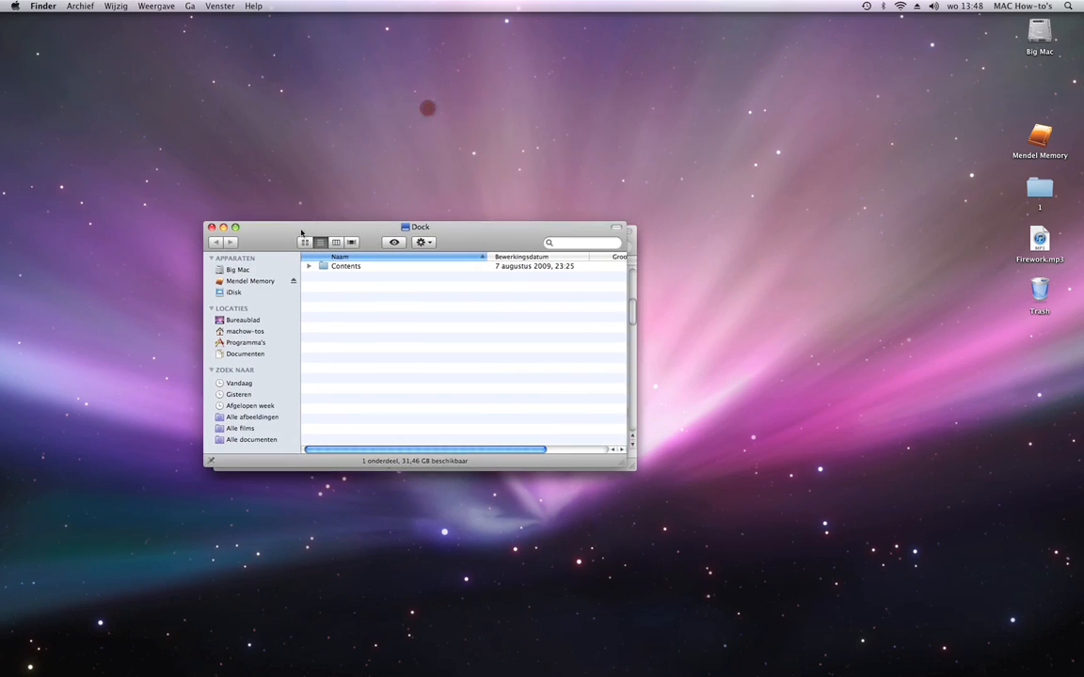
click(345, 271)
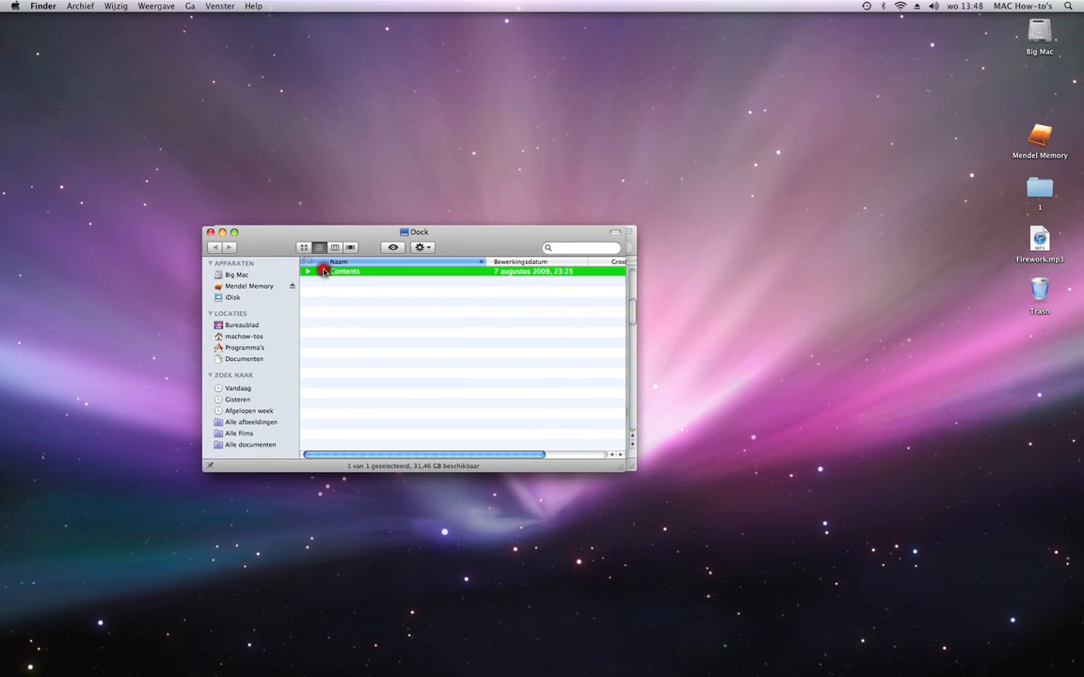
double_click(344, 271)
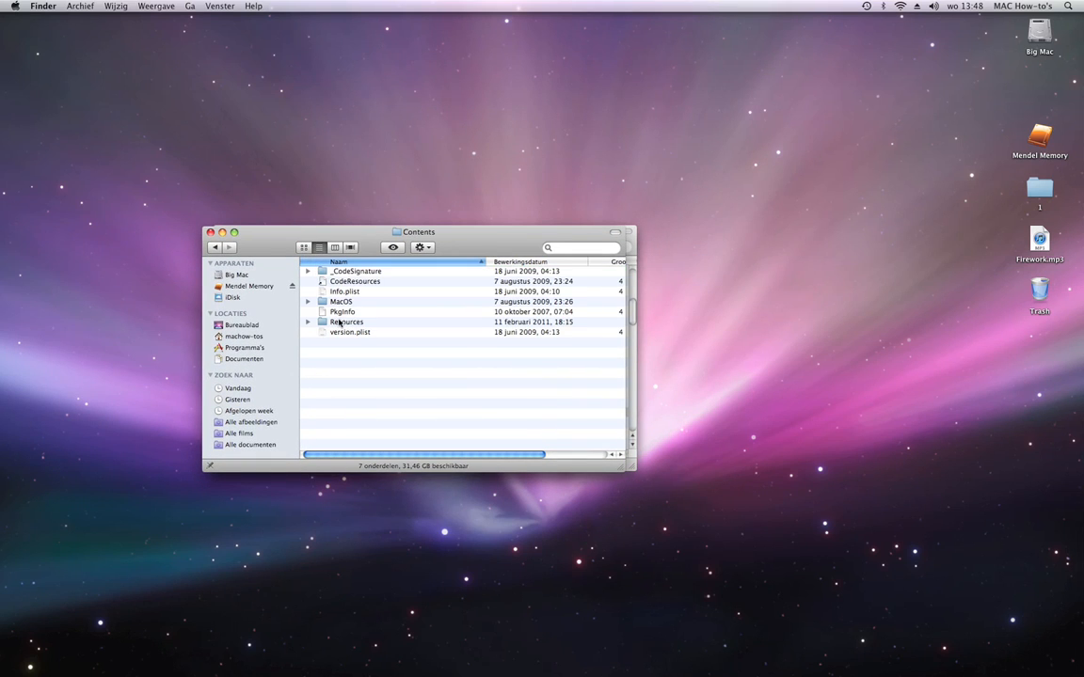
double_click(346, 321)
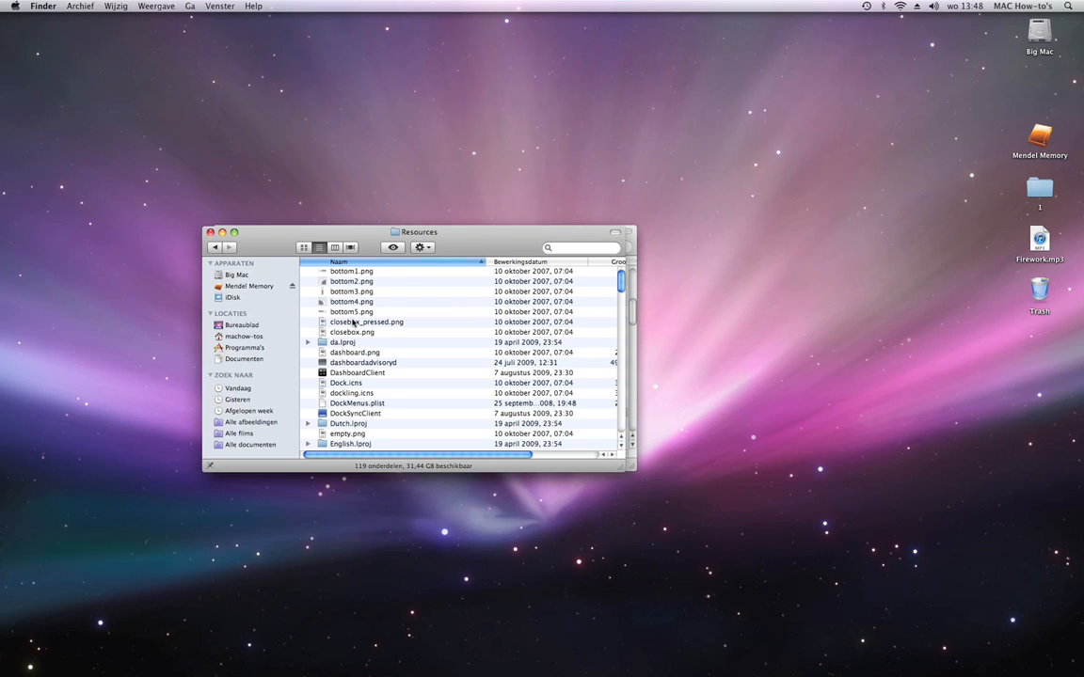
scroll(down, 3)
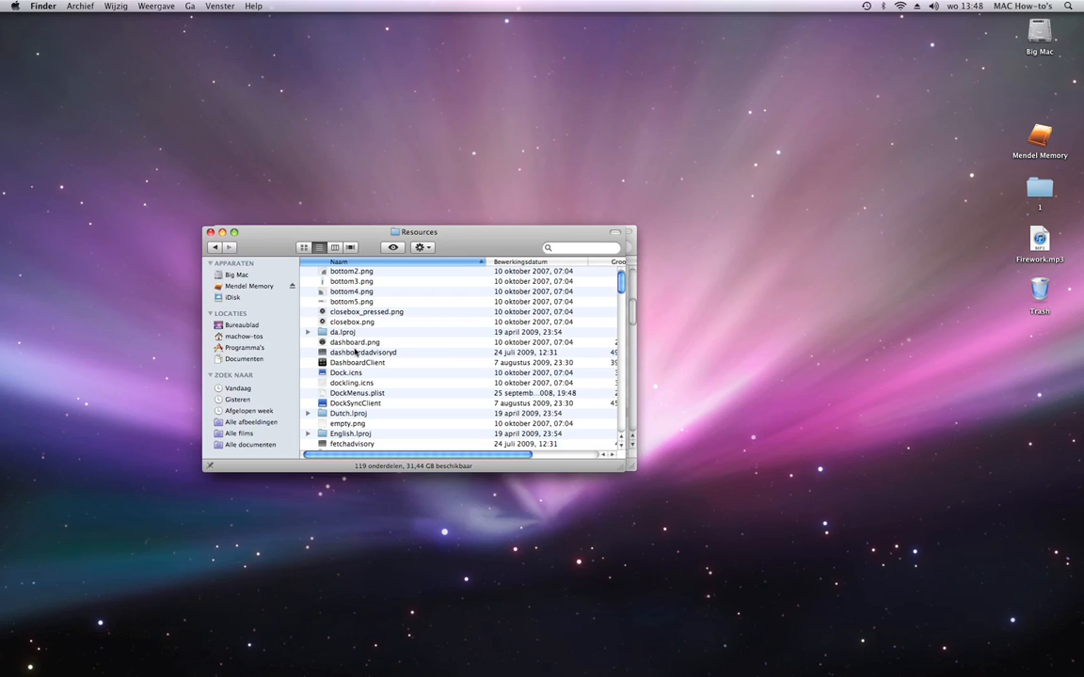
click(356, 271)
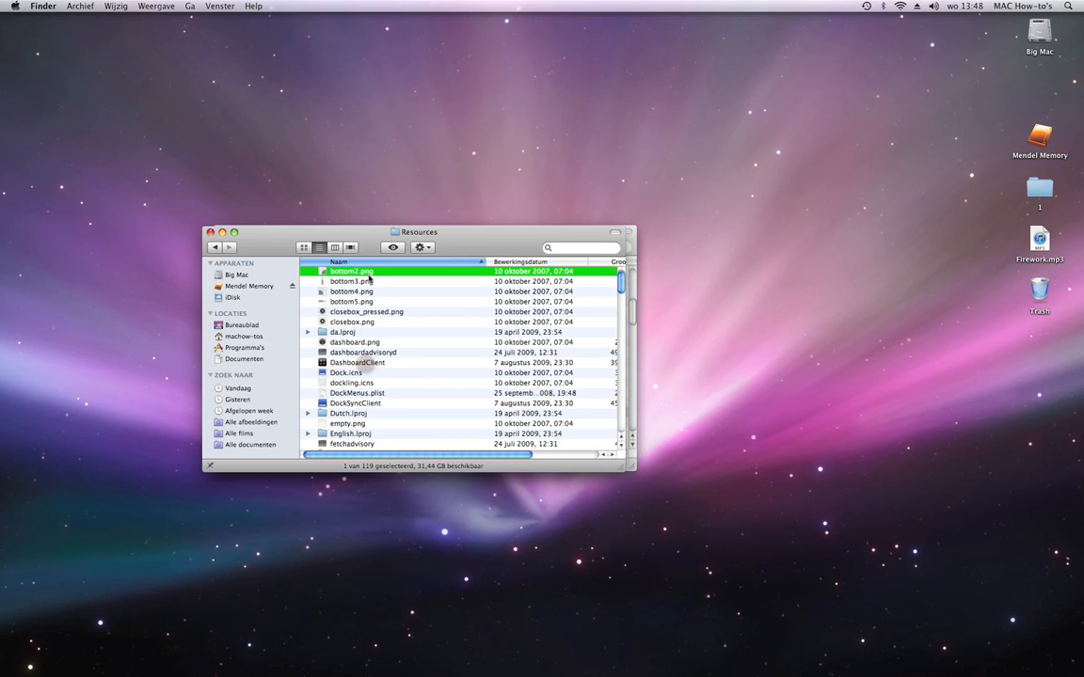
mouse_move(351, 331)
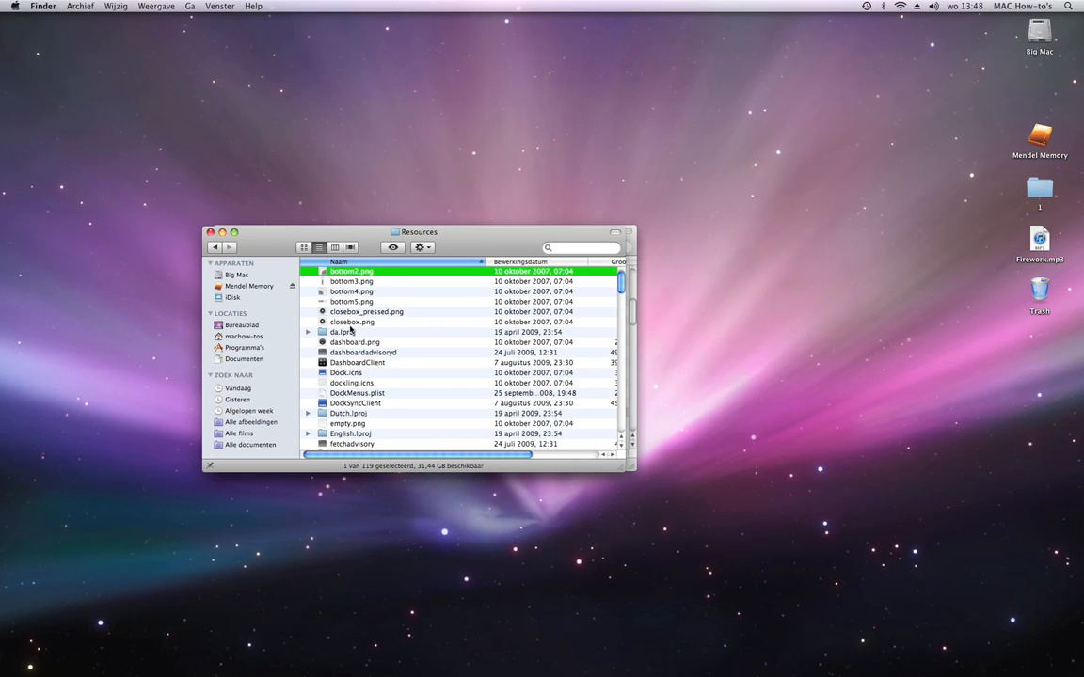
click(350, 322)
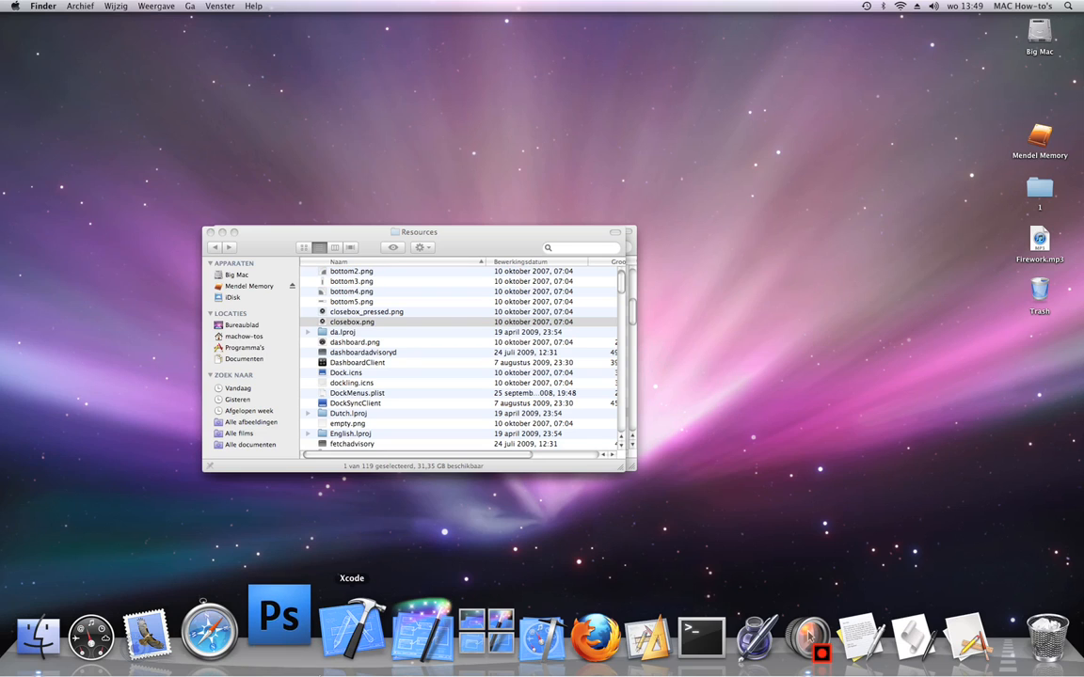
- Launch Photoshop CS4 from the Dock
click(279, 635)
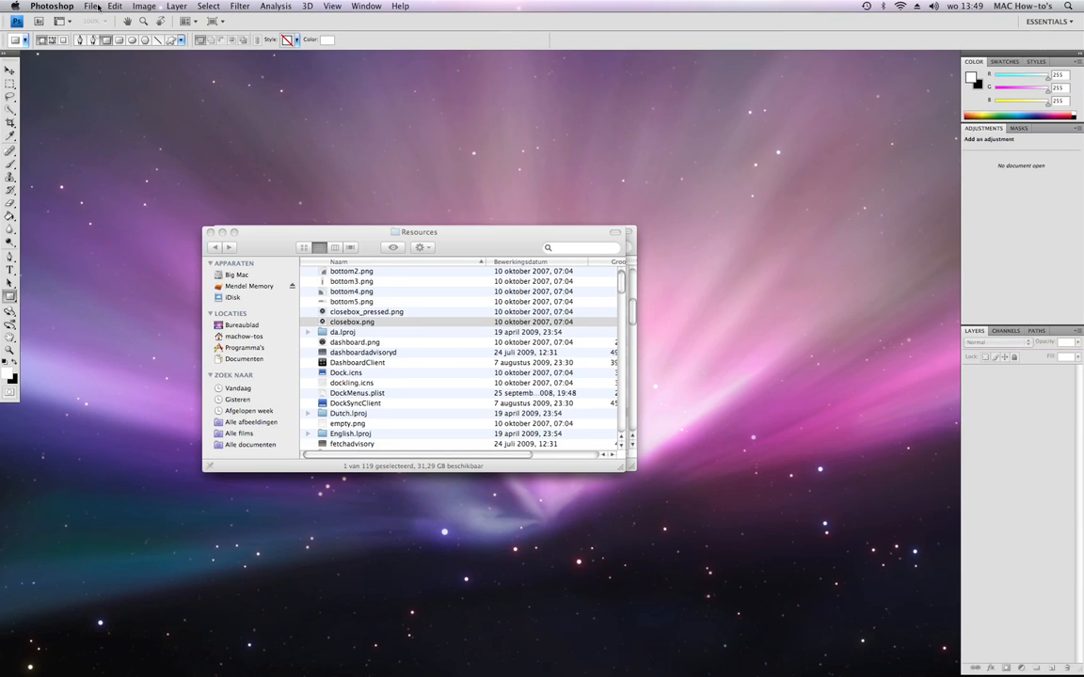
- Create a new 29 × 29 pixel image through File > New
click(91, 7)
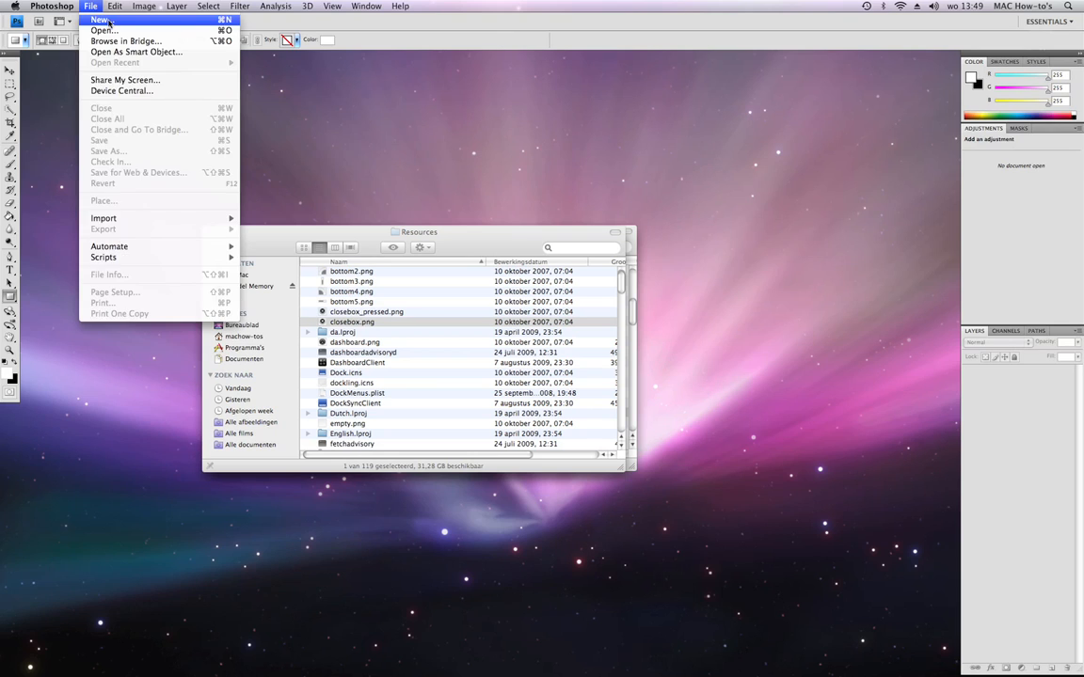
click(97, 19)
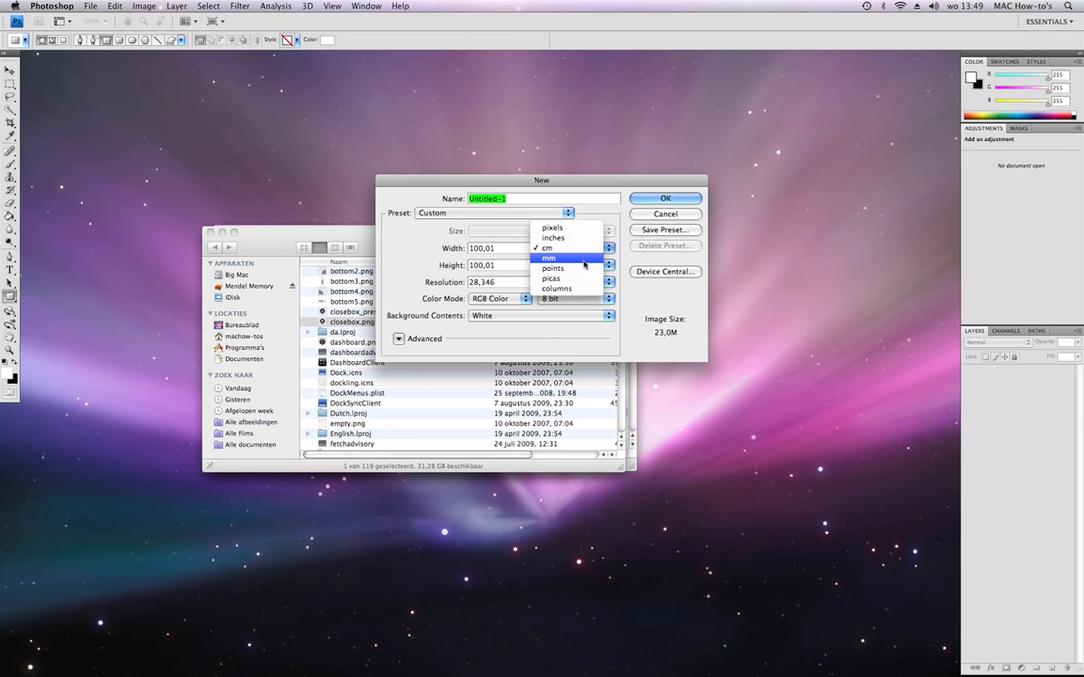
click(556, 228)
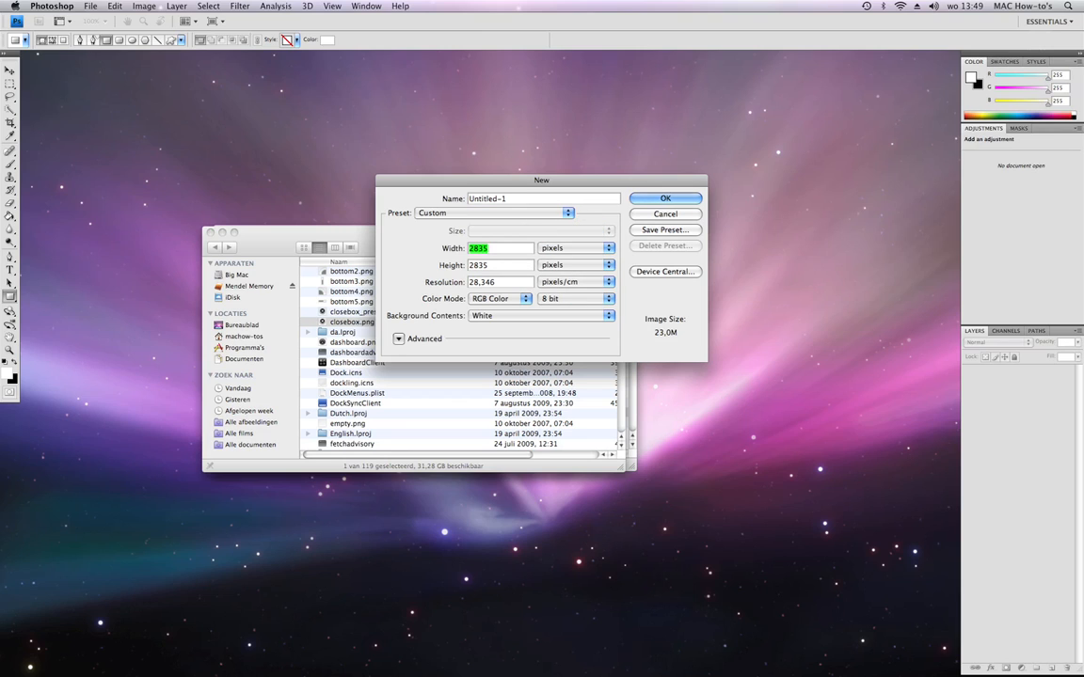
text(1)
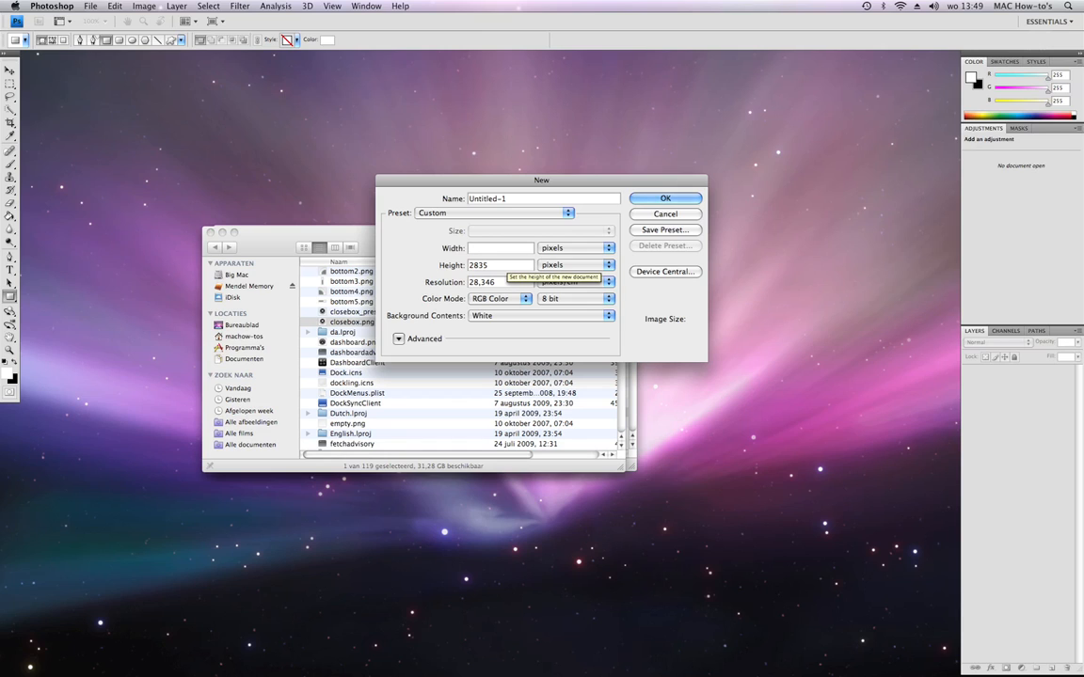
text(29)
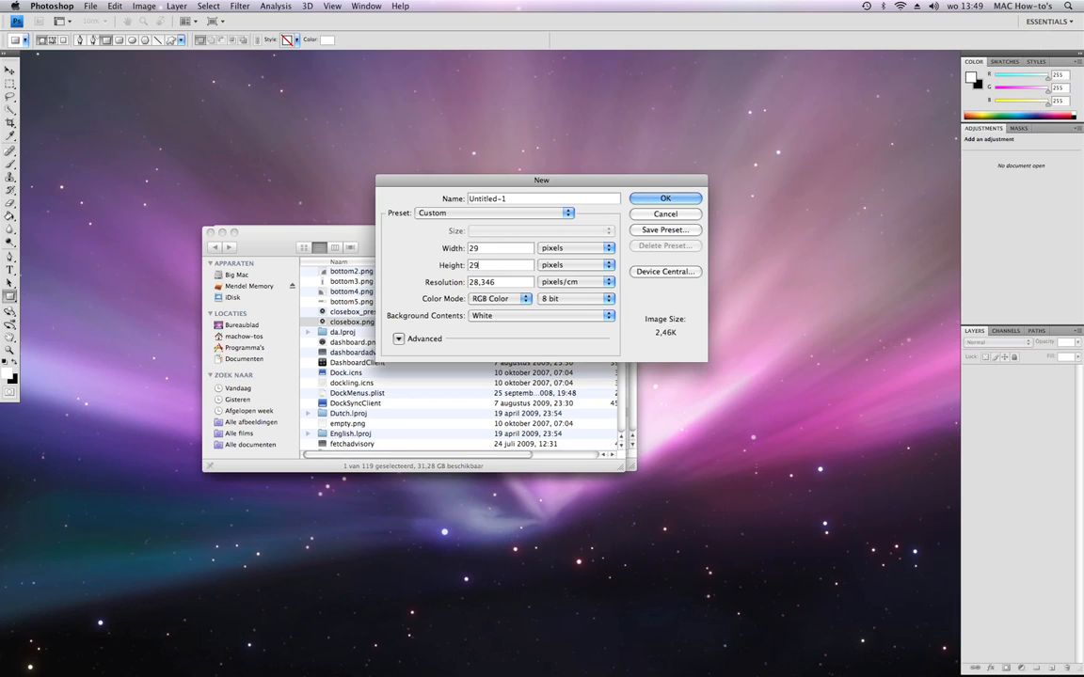
click(664, 213)
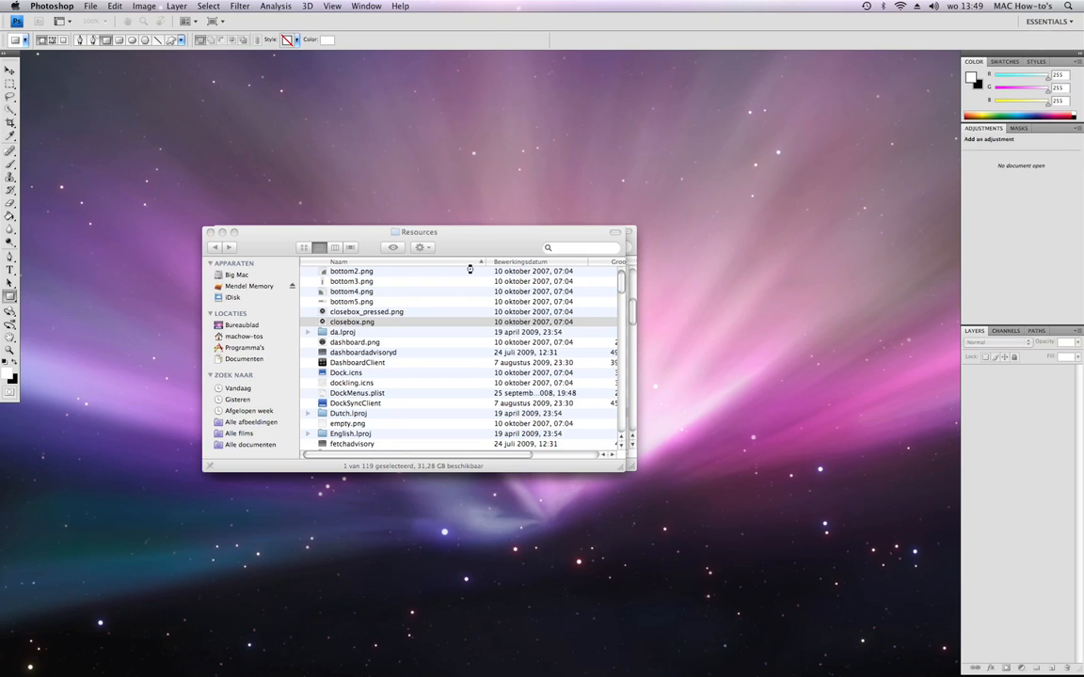
mouse_move(147, 174)
text(sudhgfjyeasfuhgsdjegjytgfyjd)
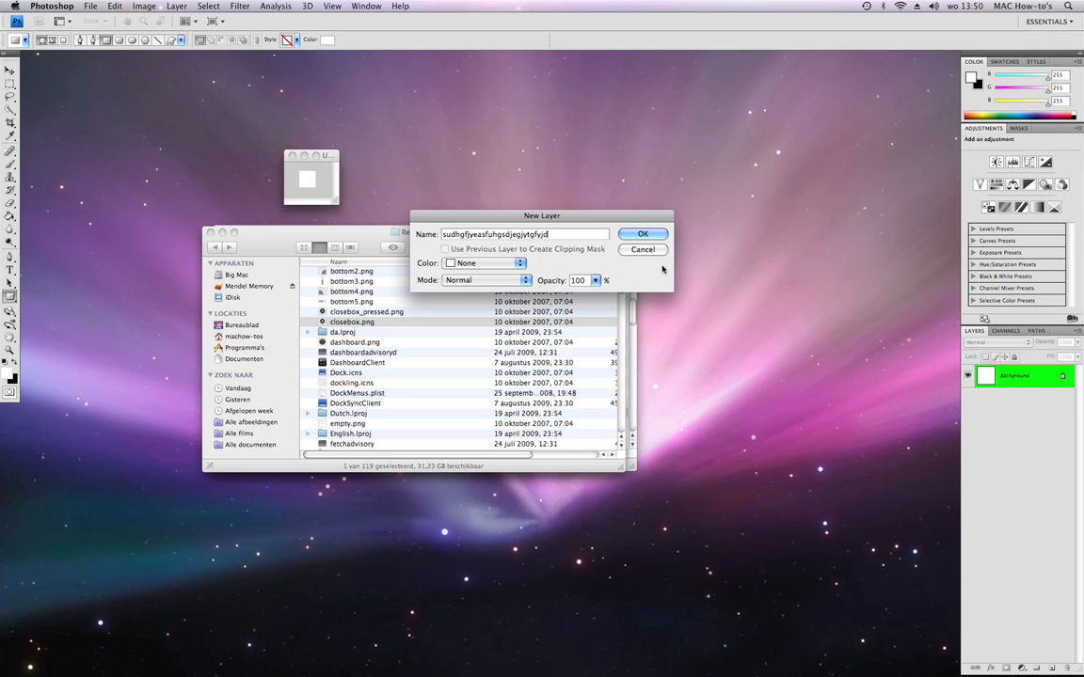
- Confirm converting the Background into a regular named layer
click(642, 234)
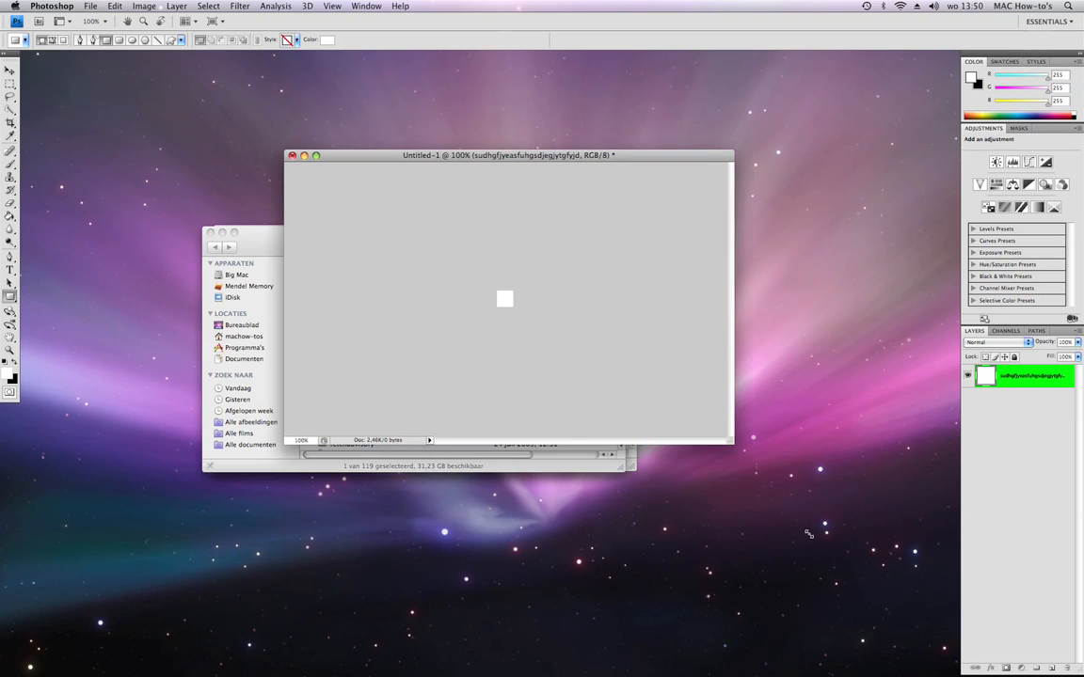
- Show the Navigator panel, choose the Ellipse Tool, and open its Style presets
click(336, 6)
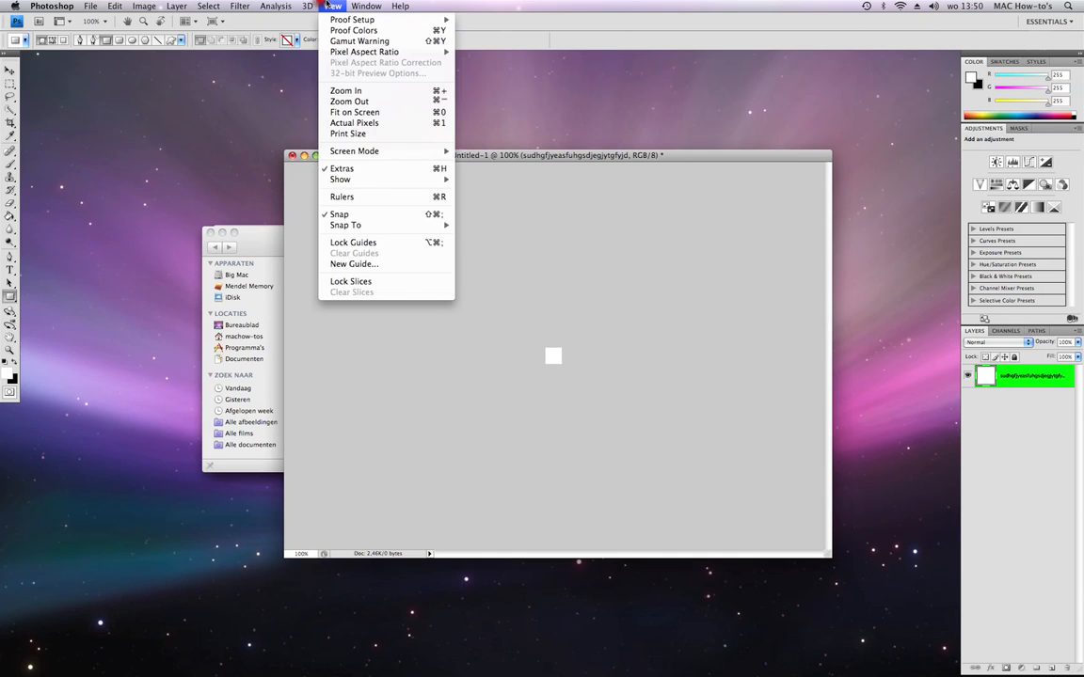
click(377, 8)
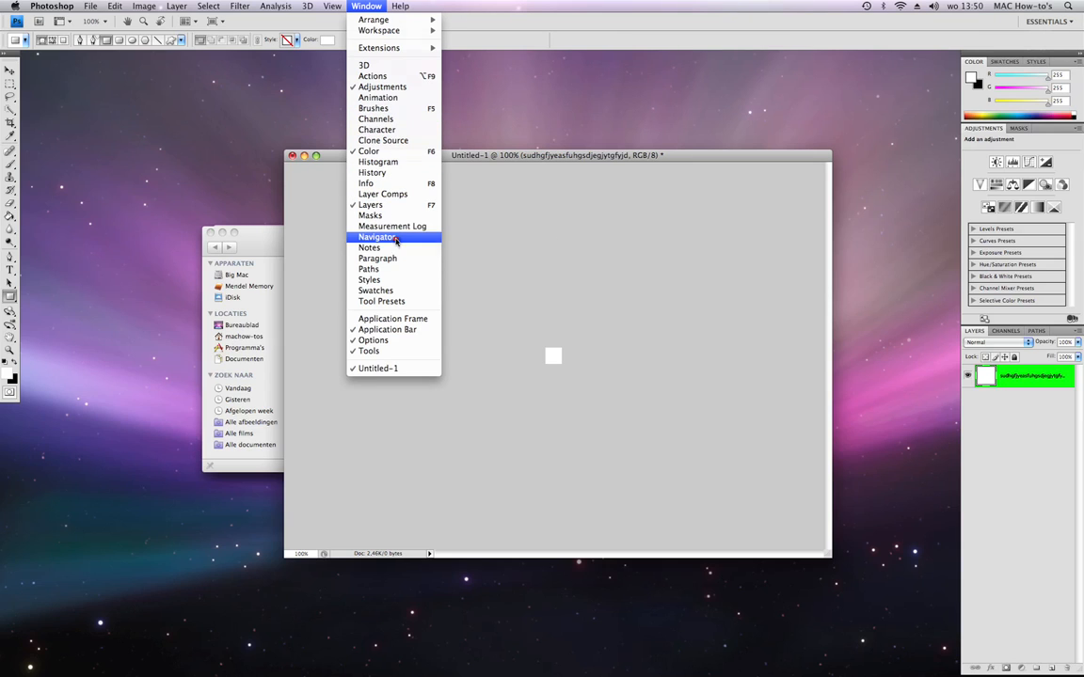
click(377, 237)
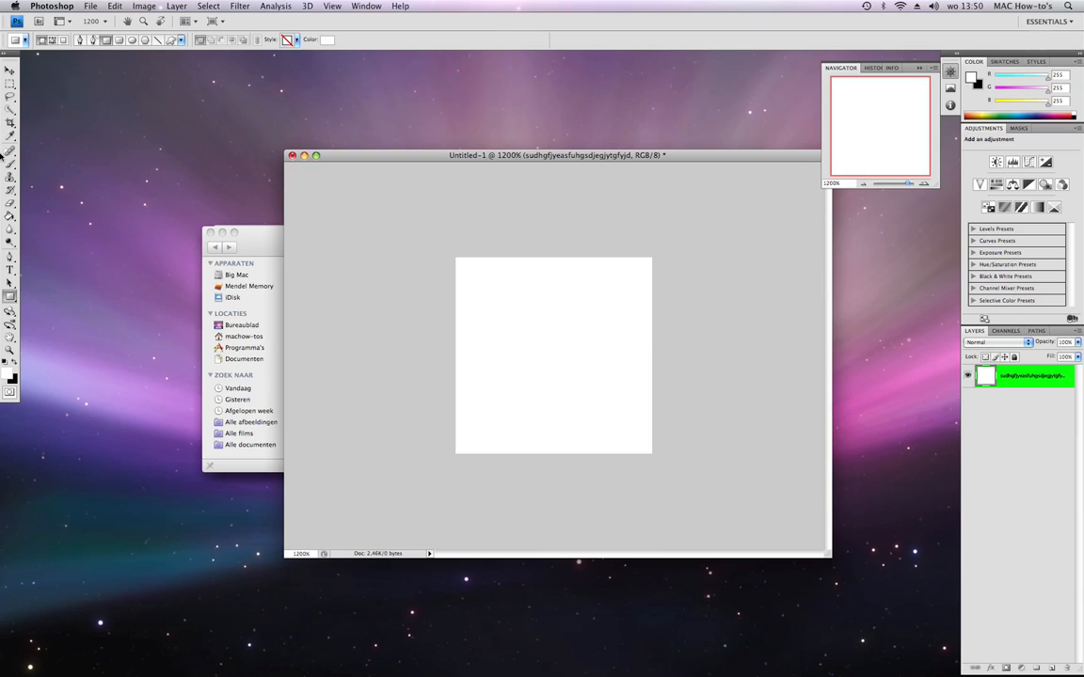
click(10, 295)
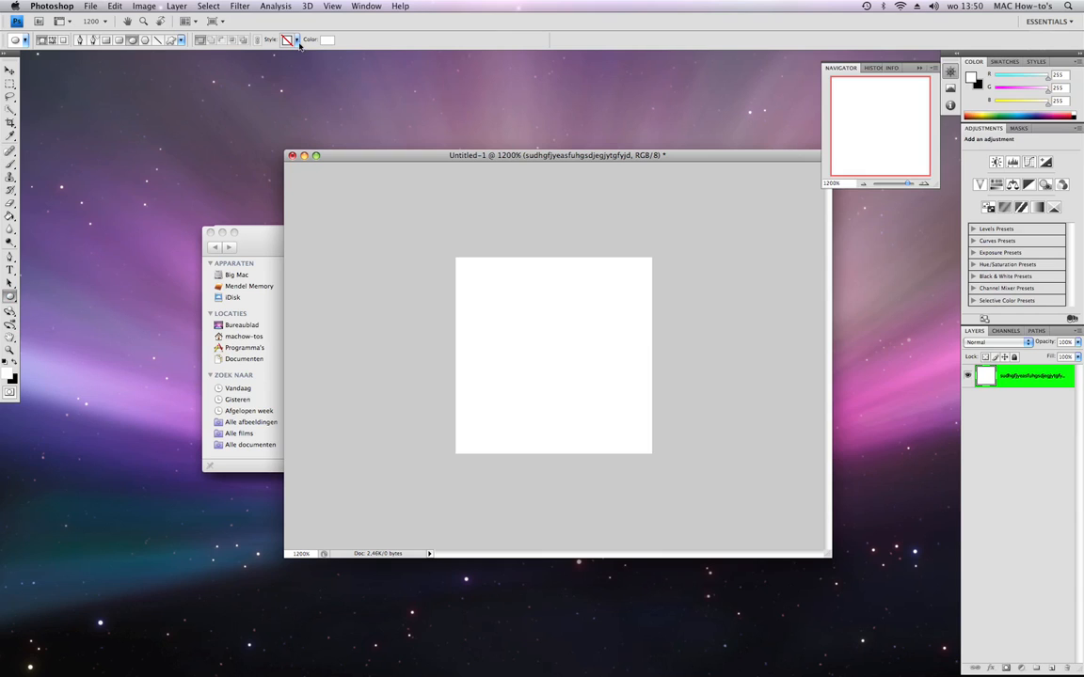
click(292, 41)
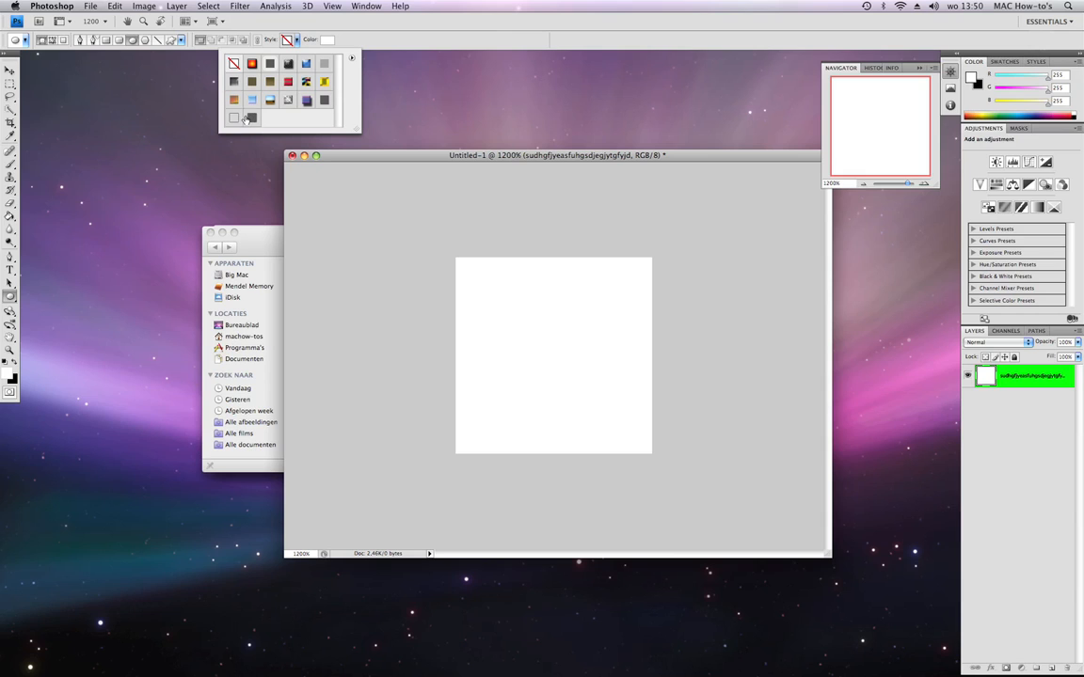
- Apply an outlined style preset and draw a #00ffff cyan circle across the canvas
click(251, 117)
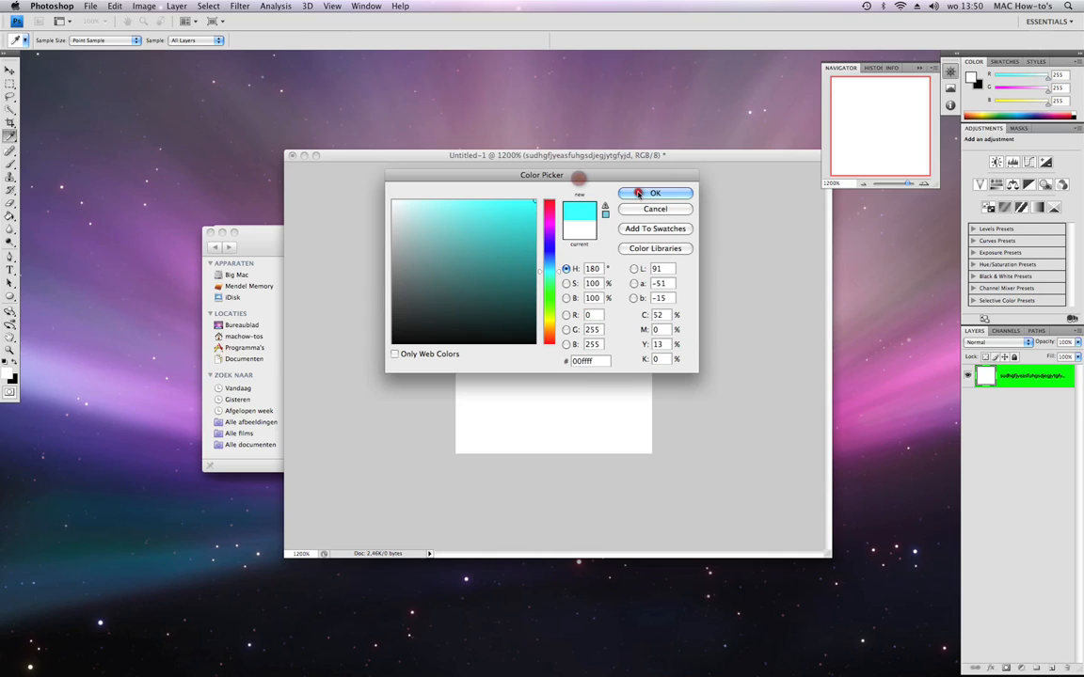
click(655, 193)
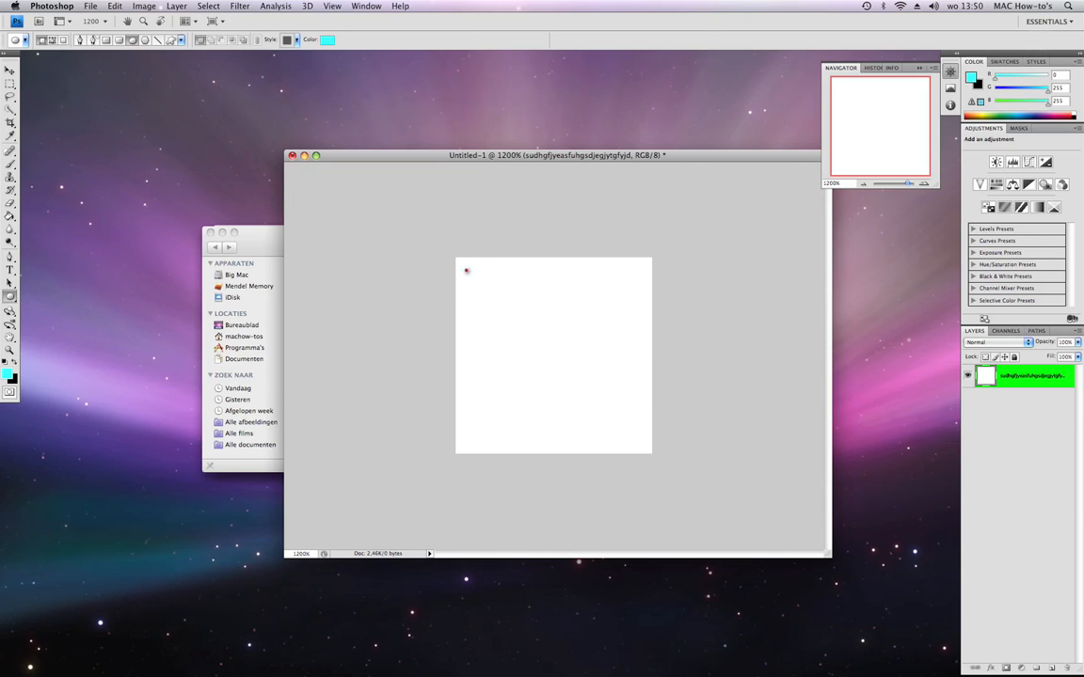
drag(467, 273, 643, 433)
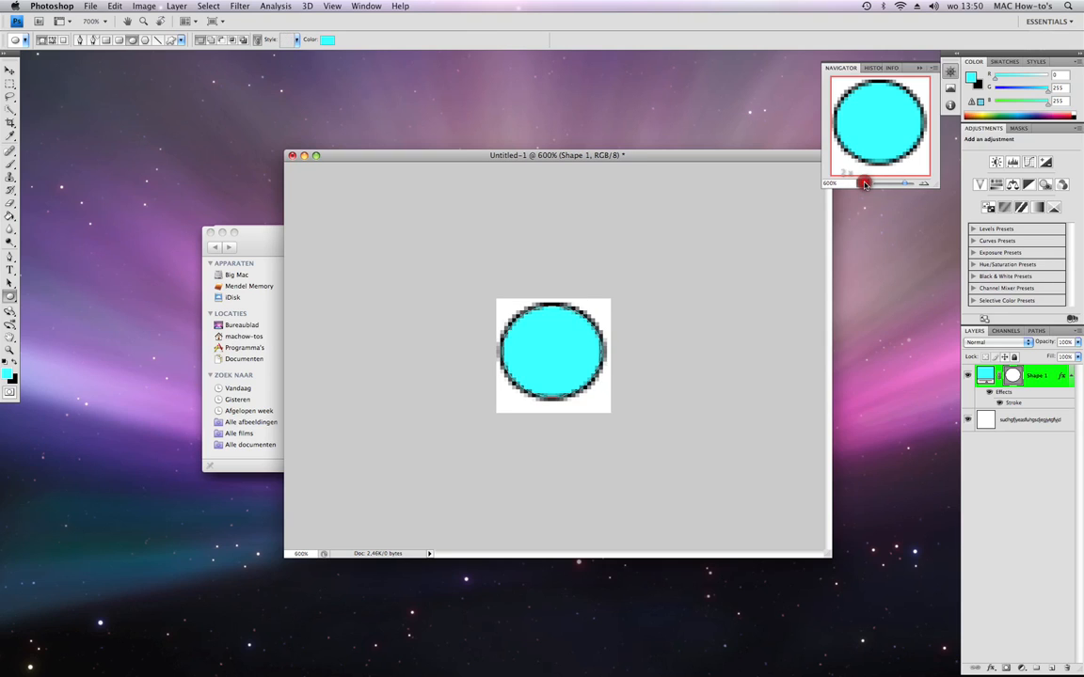
- Change the zoom level in the Navigator panel to magnify the circle
click(860, 182)
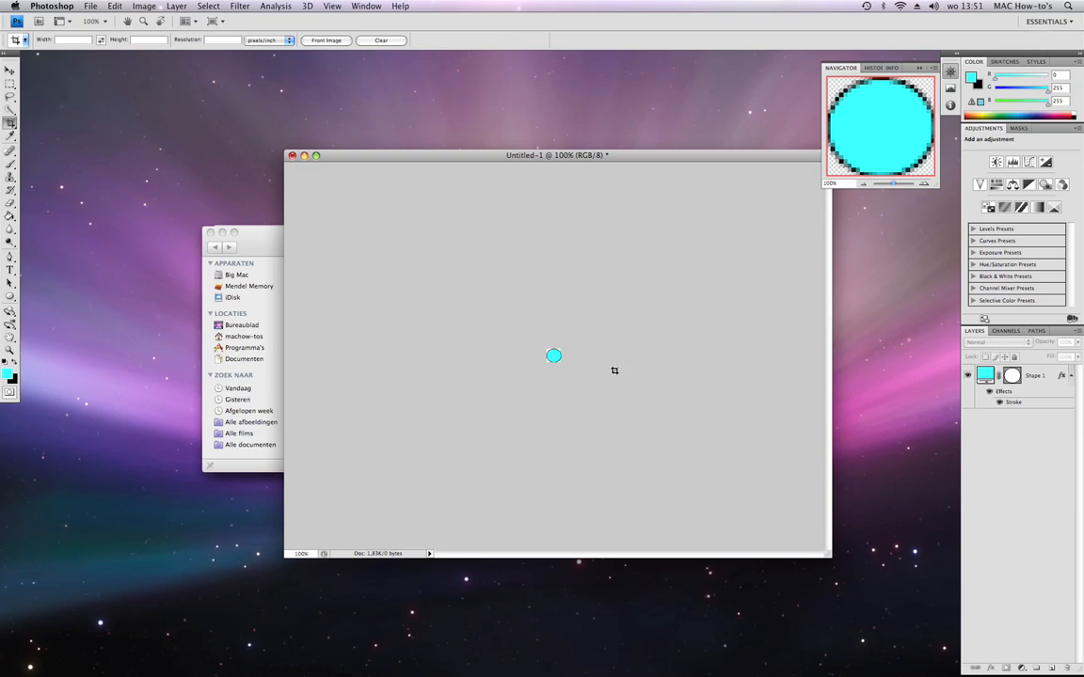
click(926, 182)
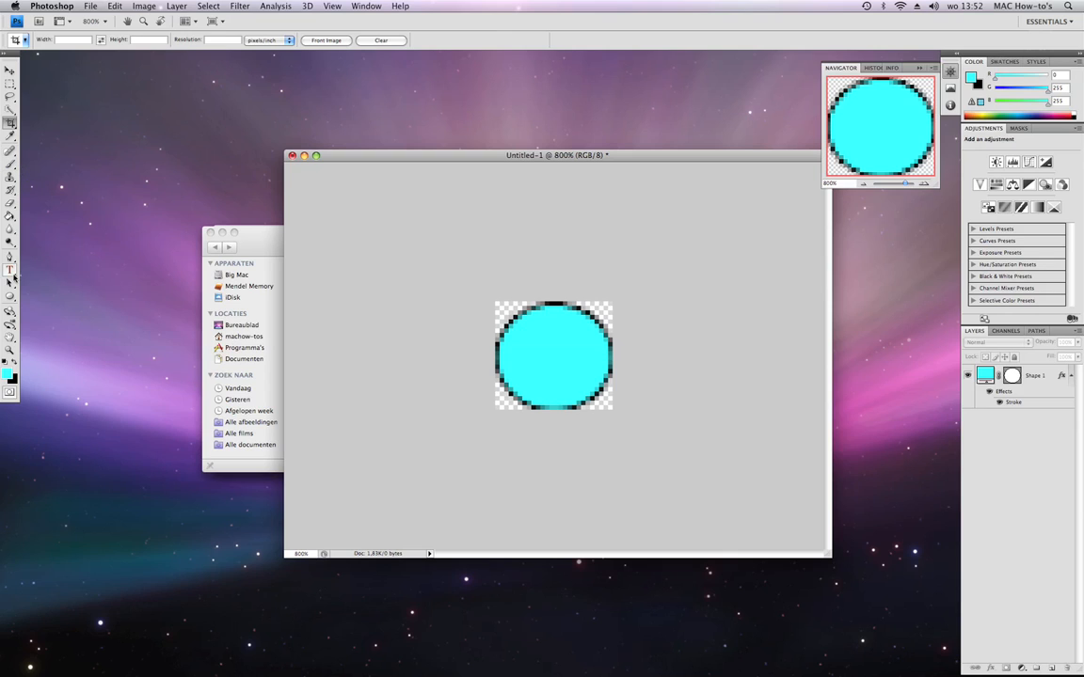
- Switch to the Custom Shape Tool and choose the starburst shape from the picker
click(12, 277)
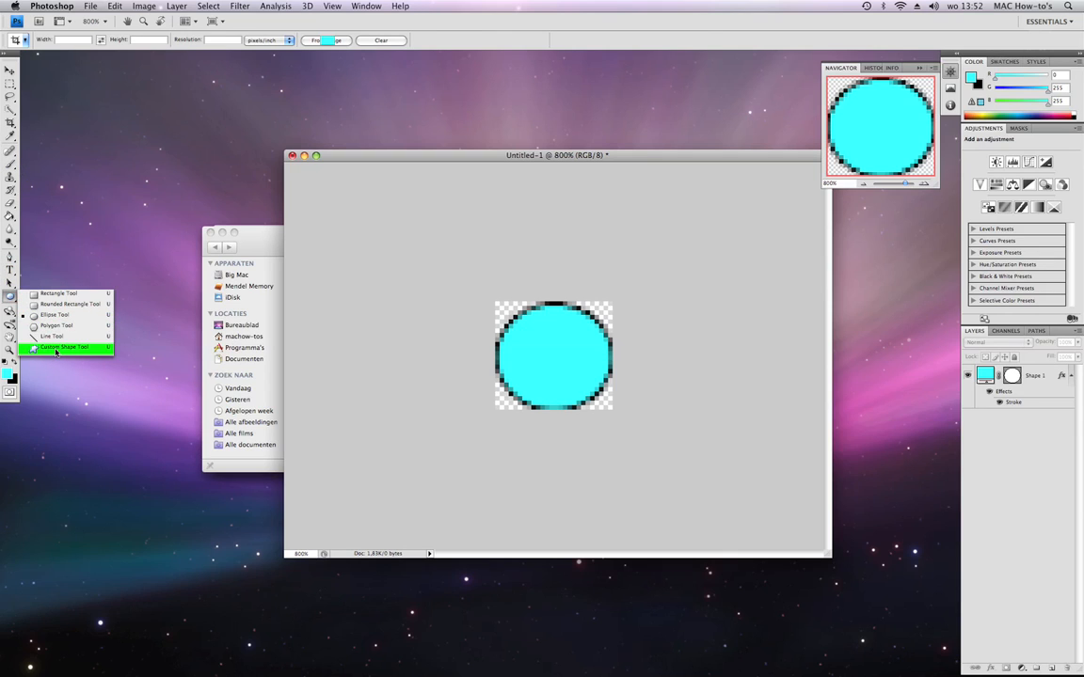
click(71, 347)
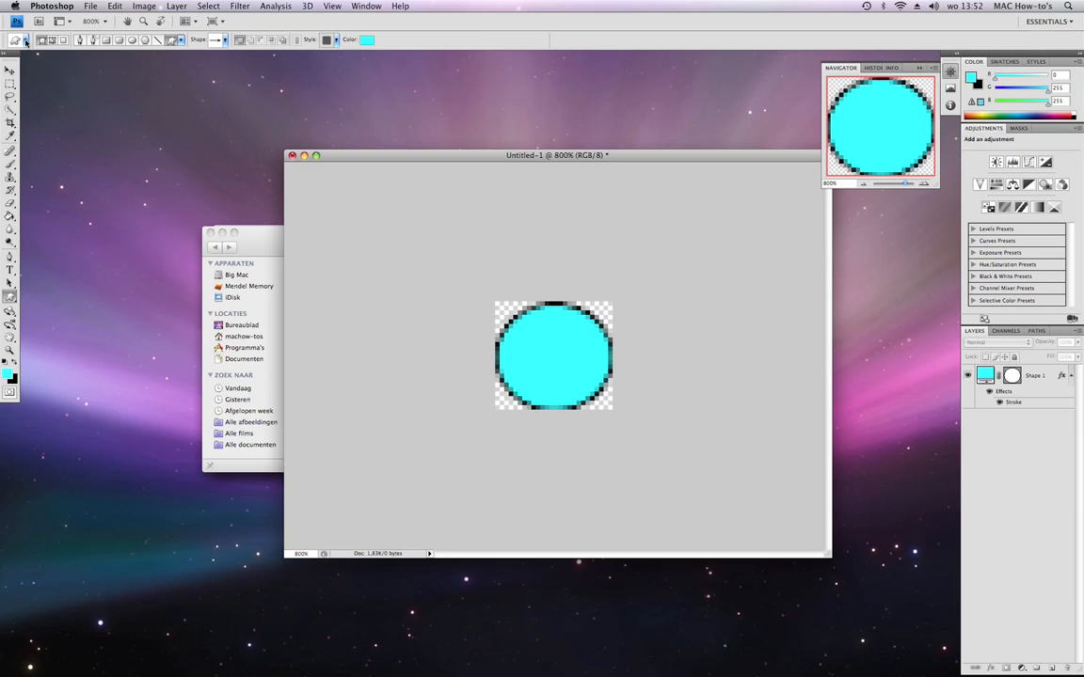
click(230, 41)
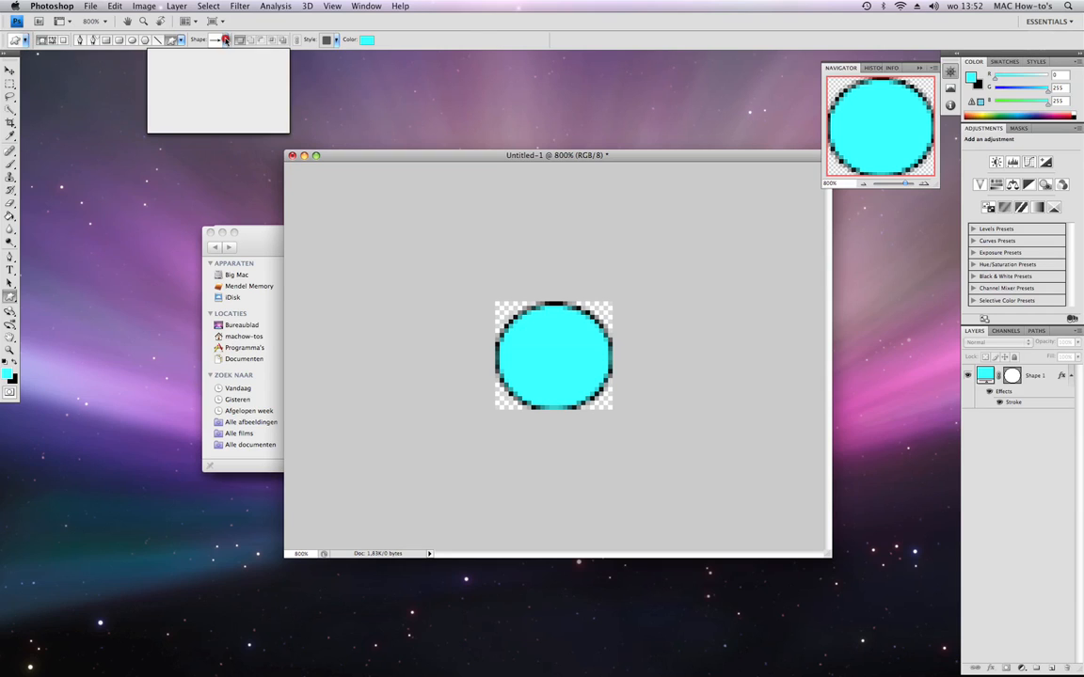
click(225, 40)
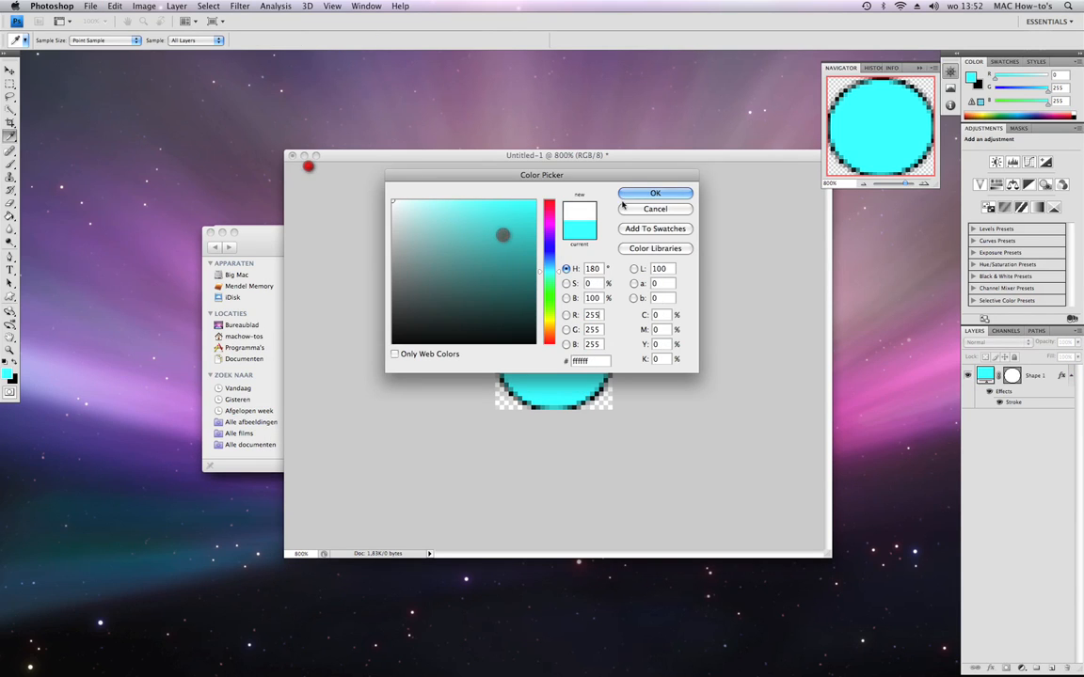
- Confirm white as the shape colour, select the circle's Shape 1 layer, and zoom to actual size
click(655, 193)
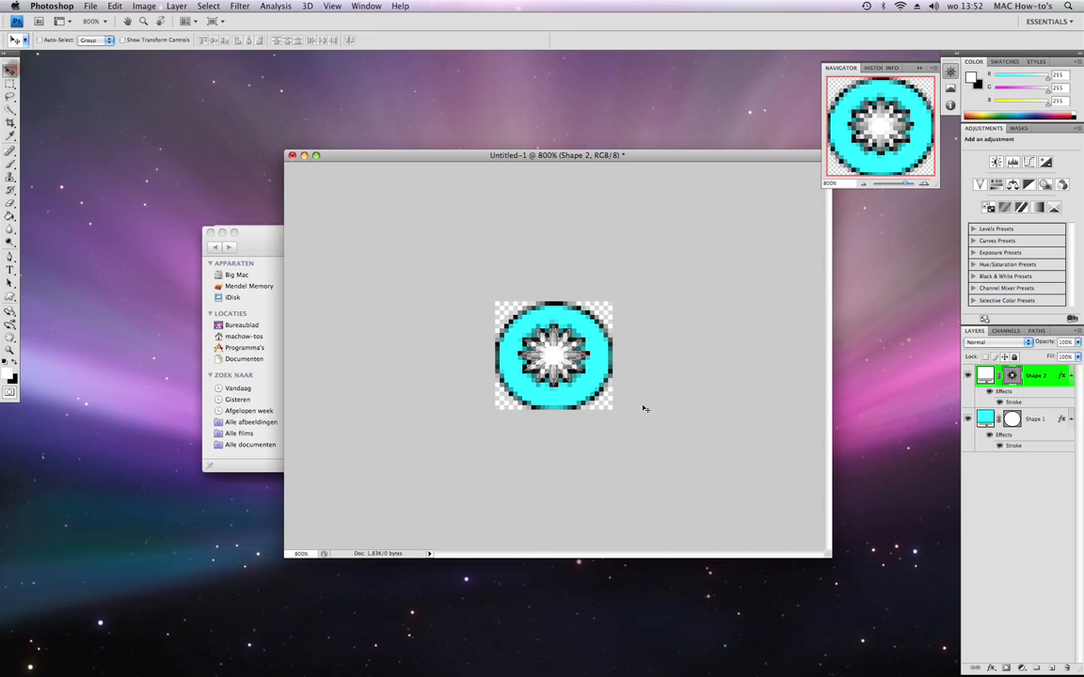
click(1041, 419)
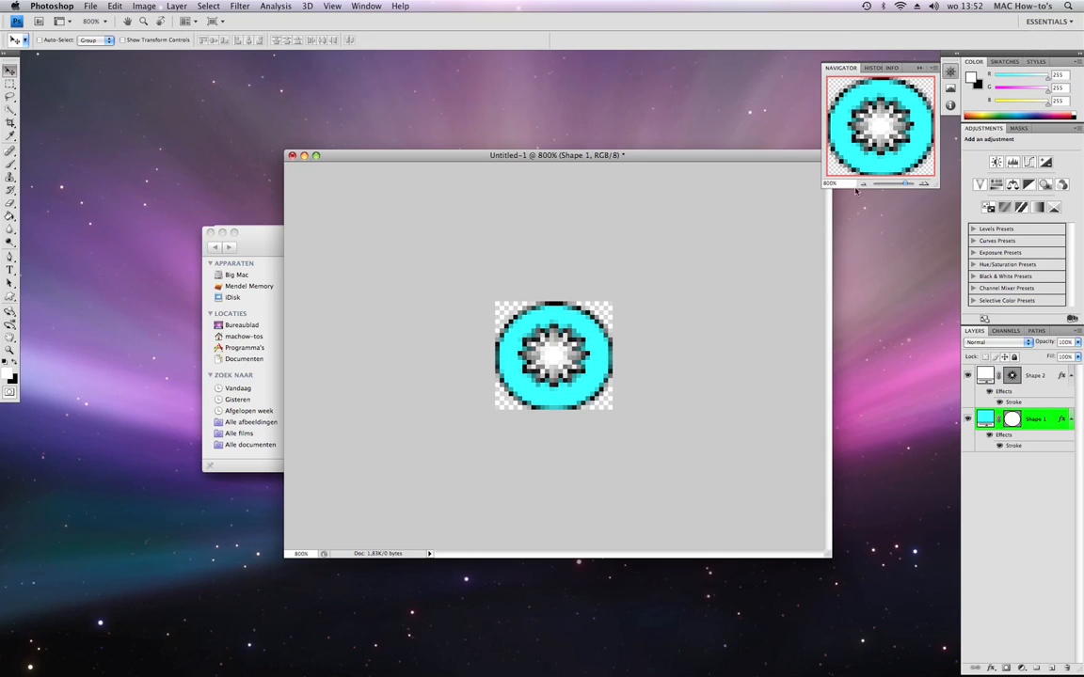
drag(907, 183, 861, 183)
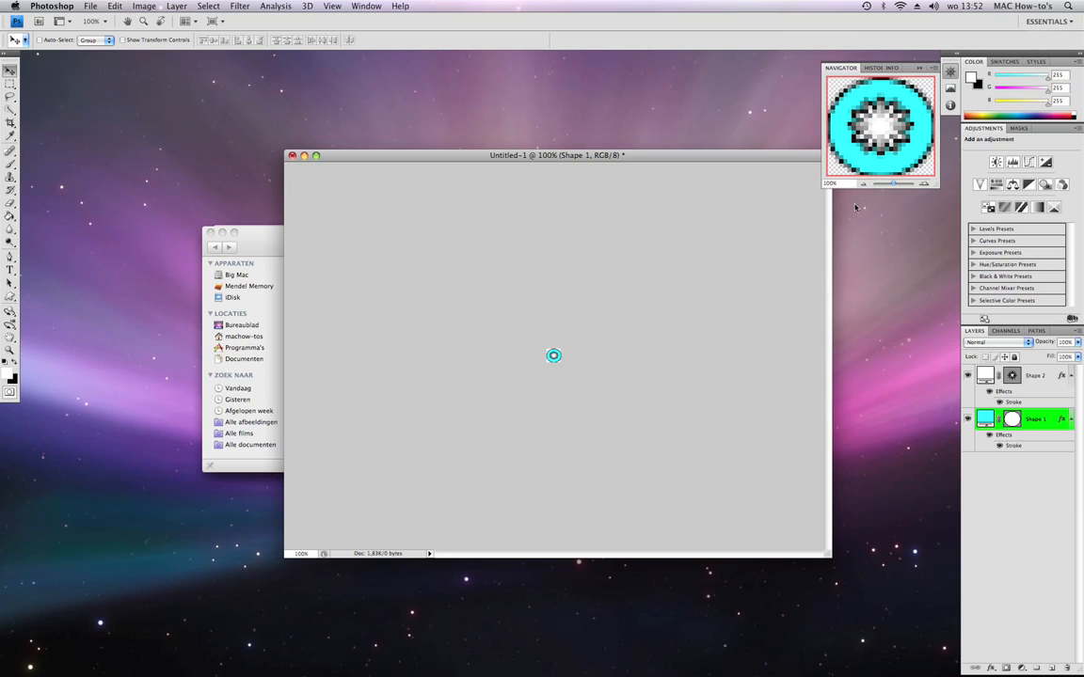
- Save the image from File > Save as PNG, named closebox.png, on the Desktop
click(88, 8)
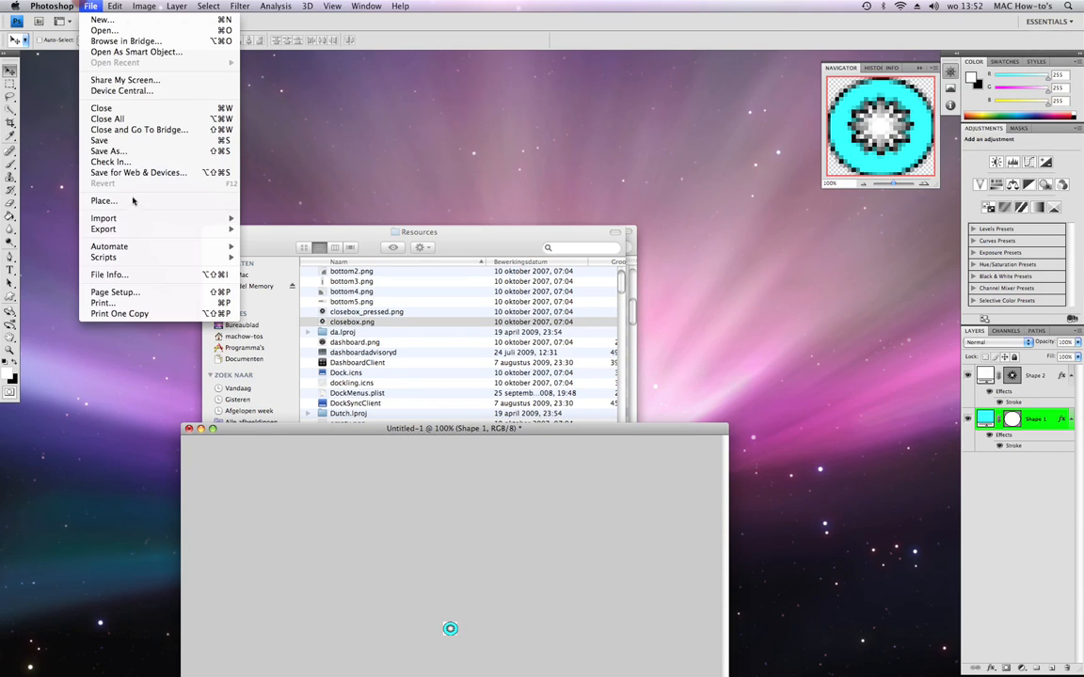
mouse_move(99, 140)
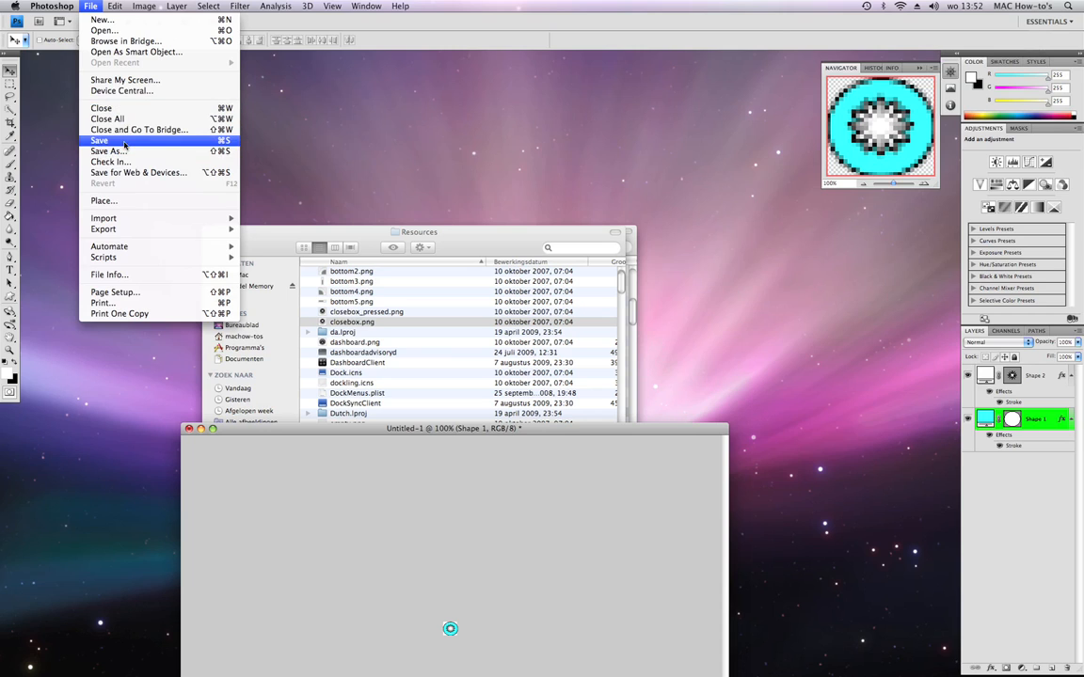
click(108, 151)
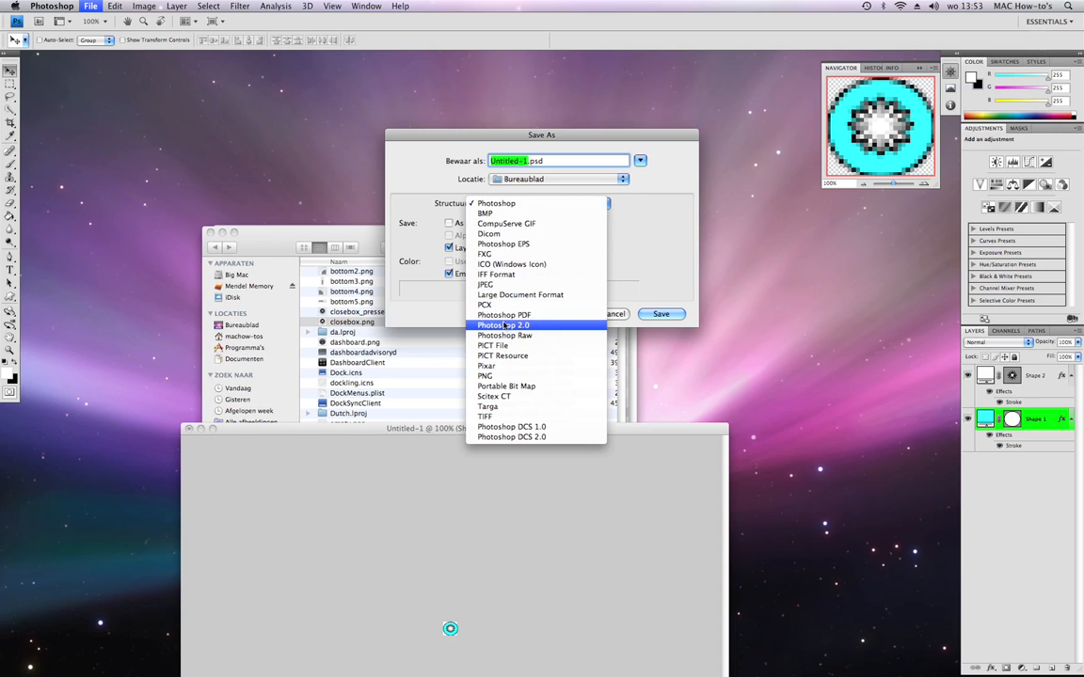
click(484, 375)
text(closebox.png)
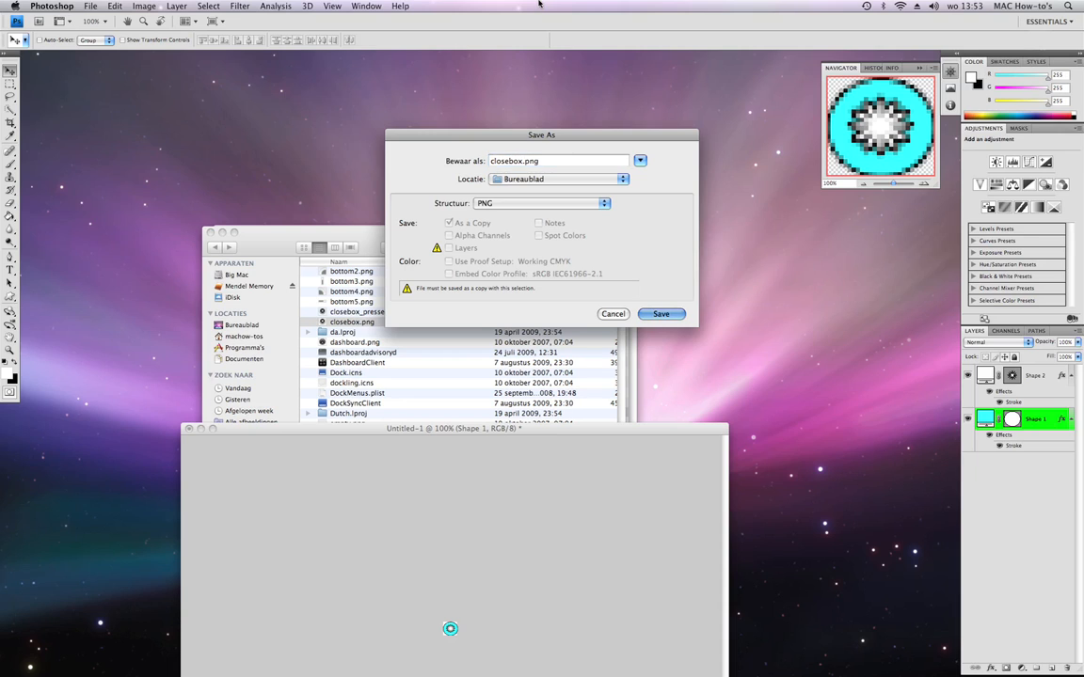
click(659, 313)
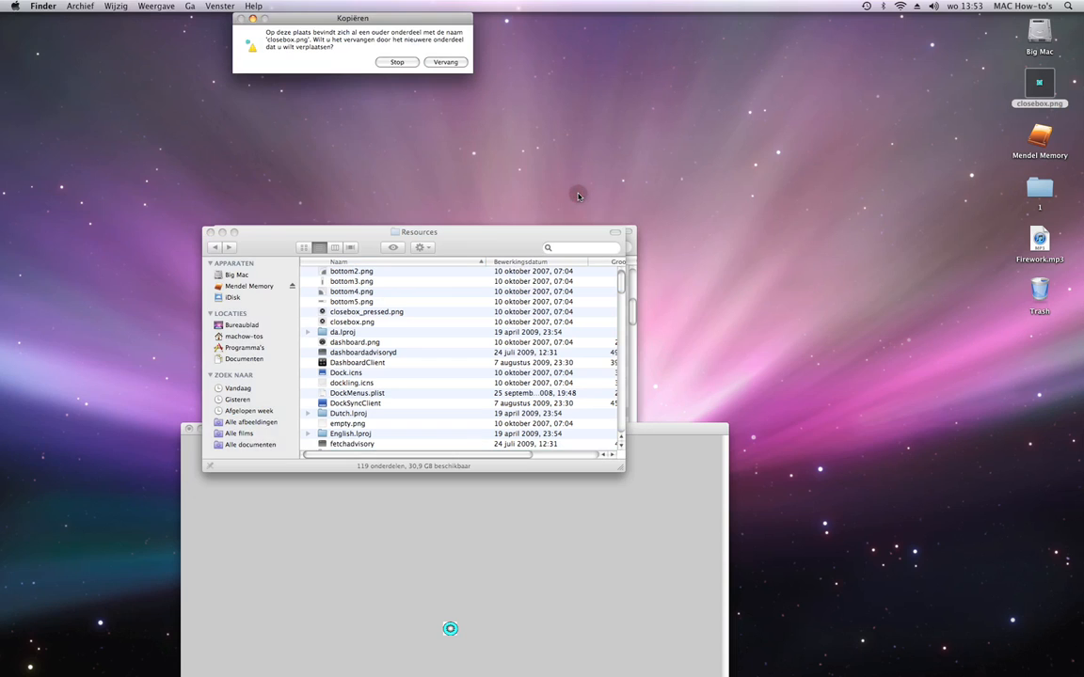
- Replace closebox.png in Dock's Resources folder, authenticating with the administrator name and password
click(434, 62)
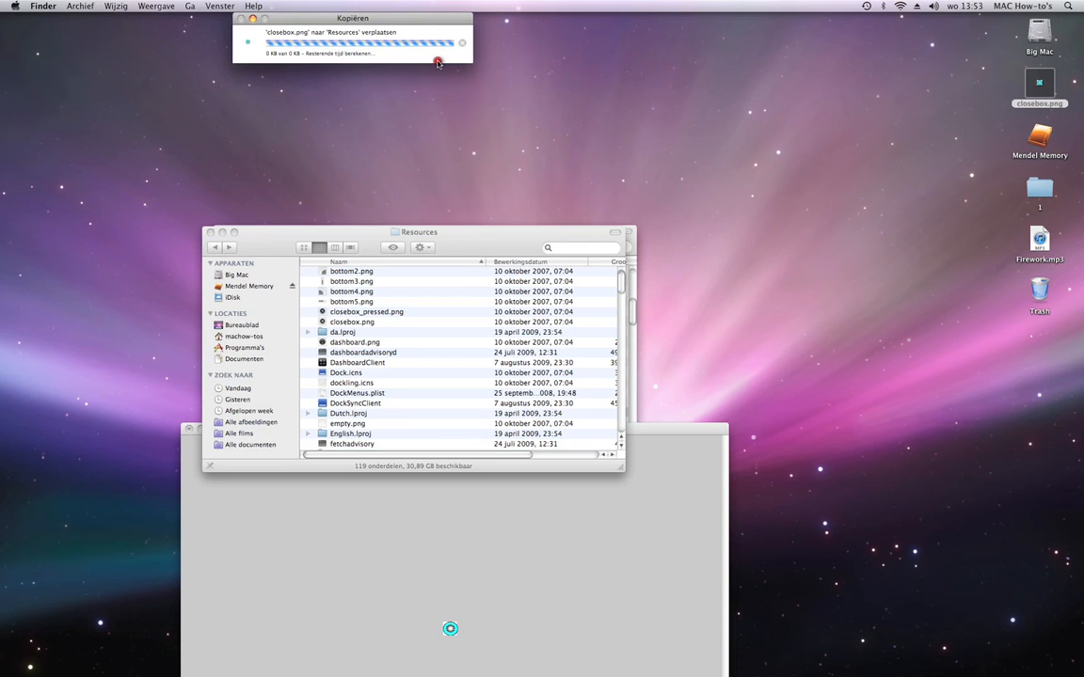
mouse_move(362, 15)
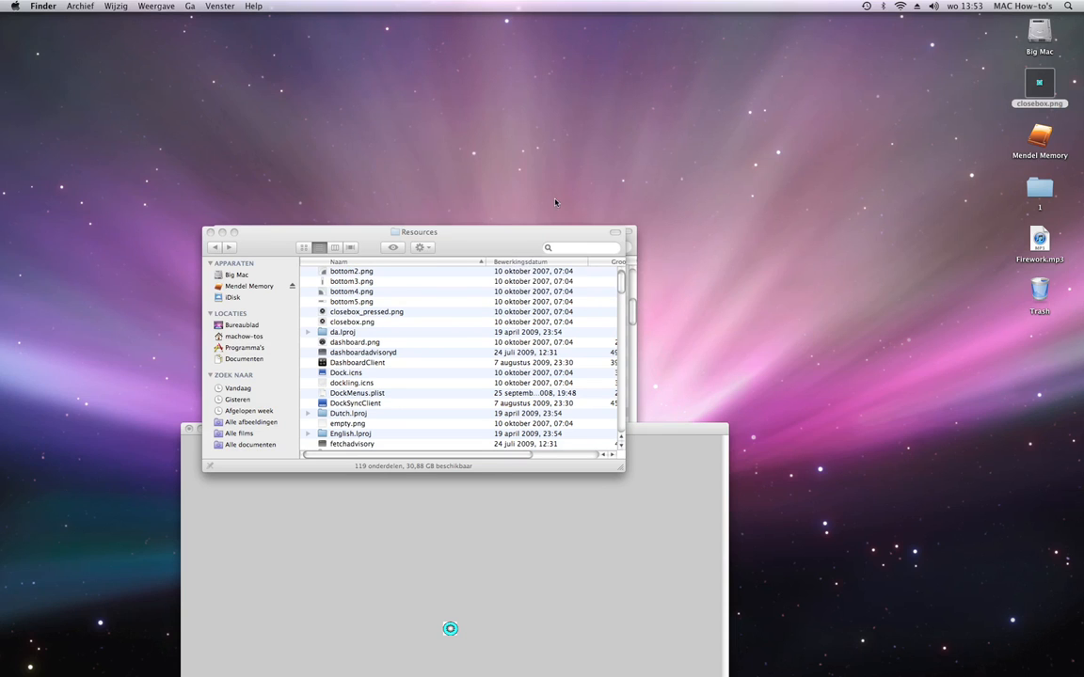
click(352, 322)
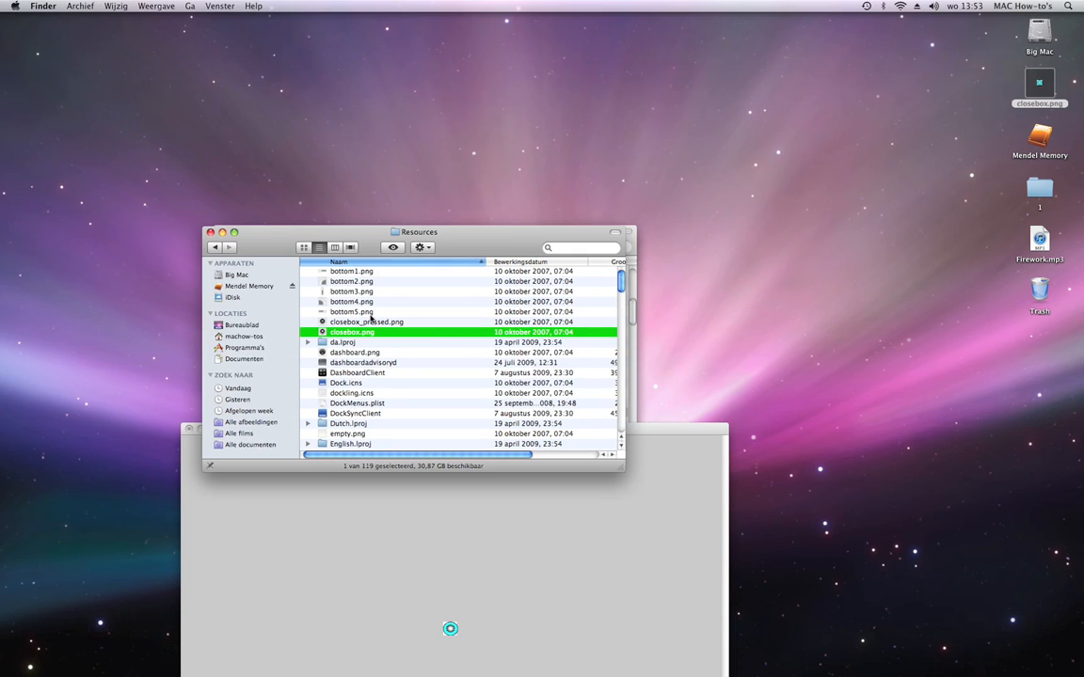
scroll(down, 3)
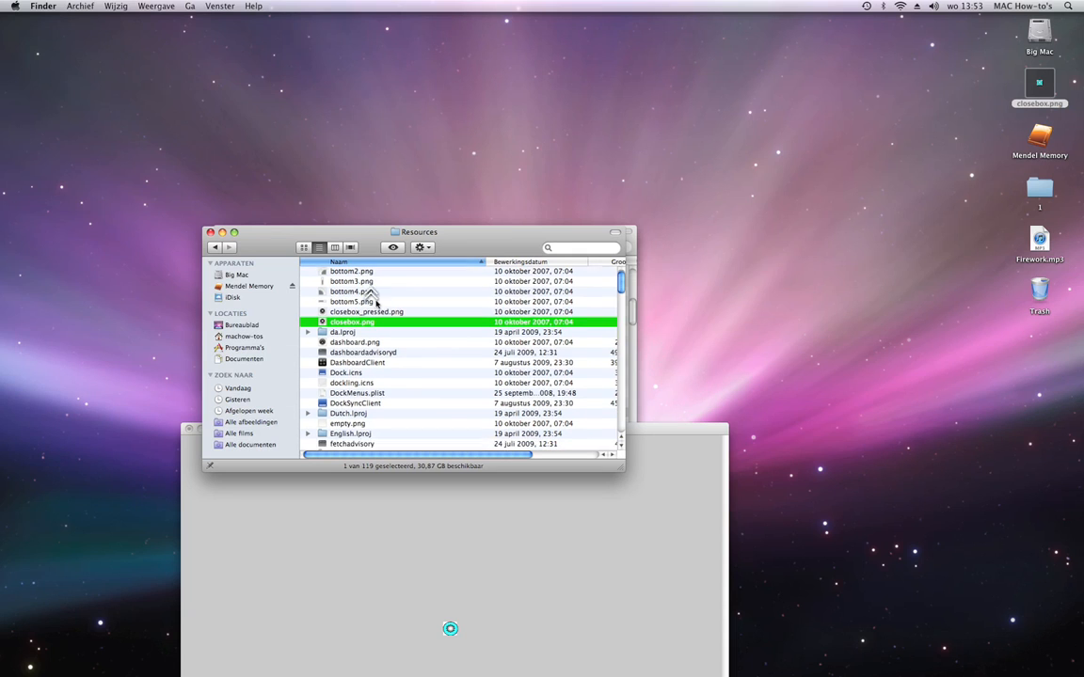
scroll(down, 3)
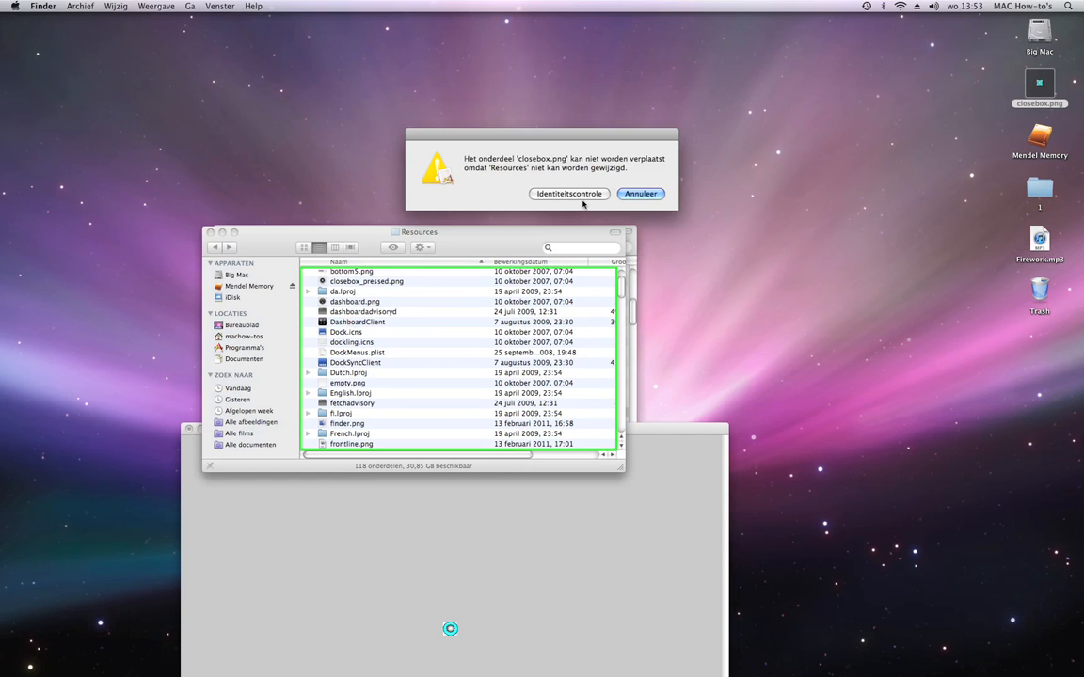
click(569, 194)
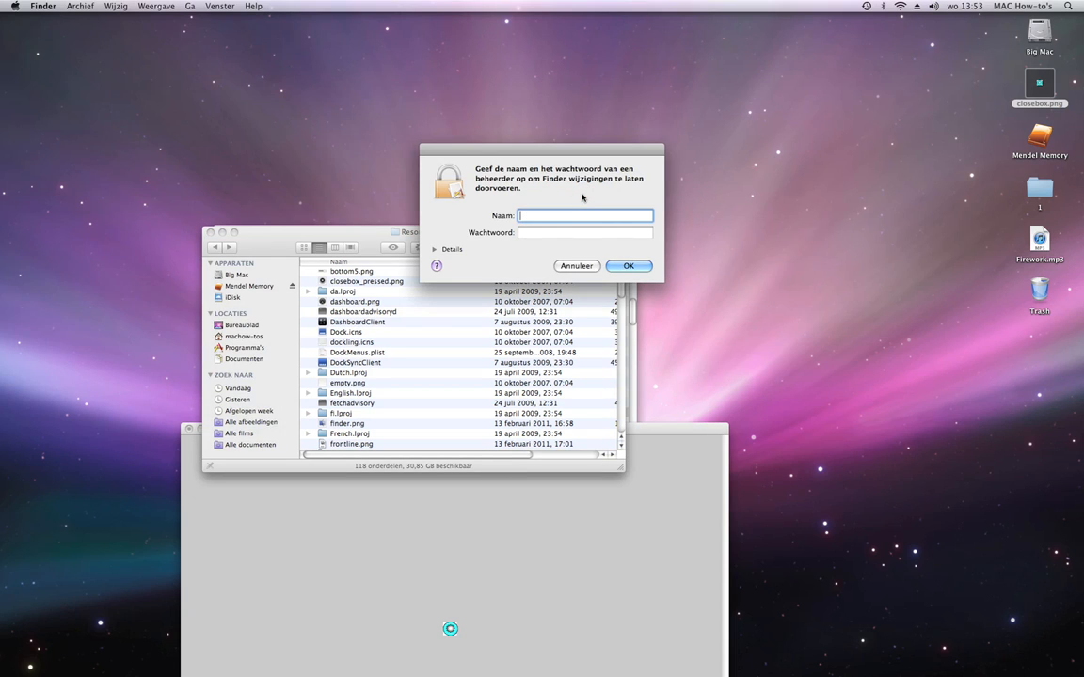
click(629, 266)
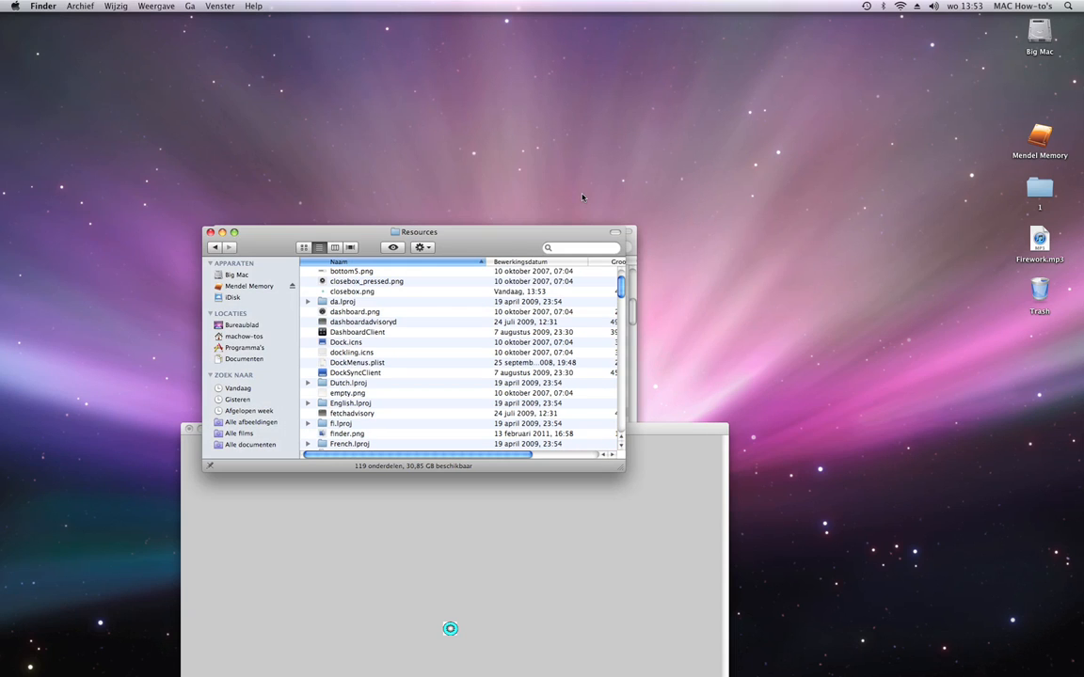
- Select closebox_pressed.png in the Resources folder
click(368, 281)
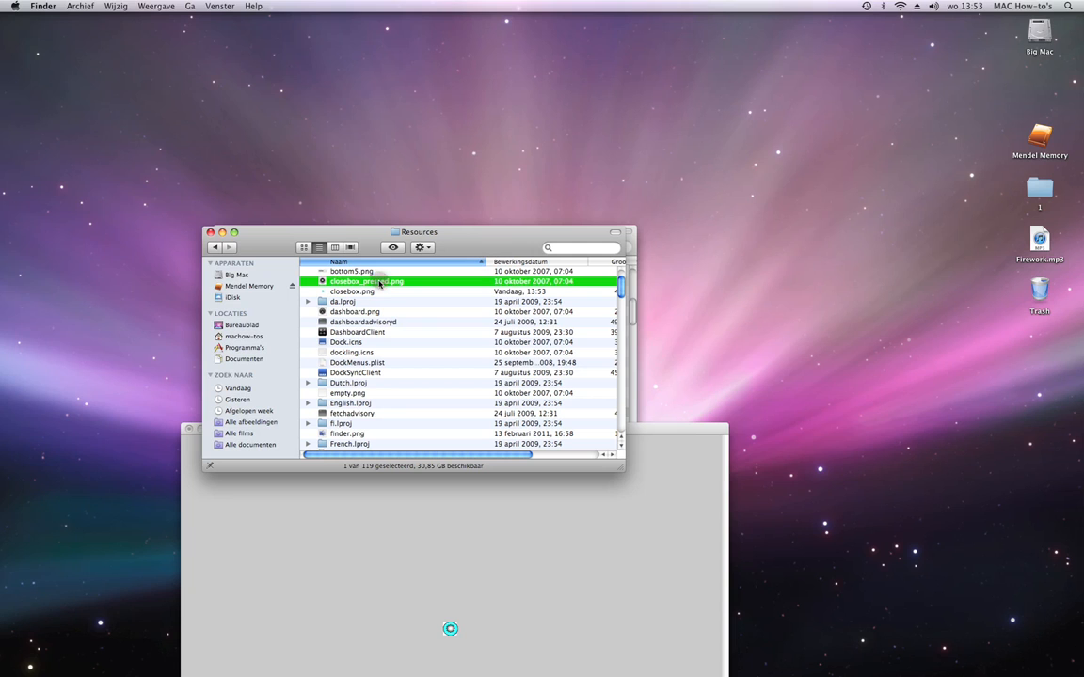
click(352, 291)
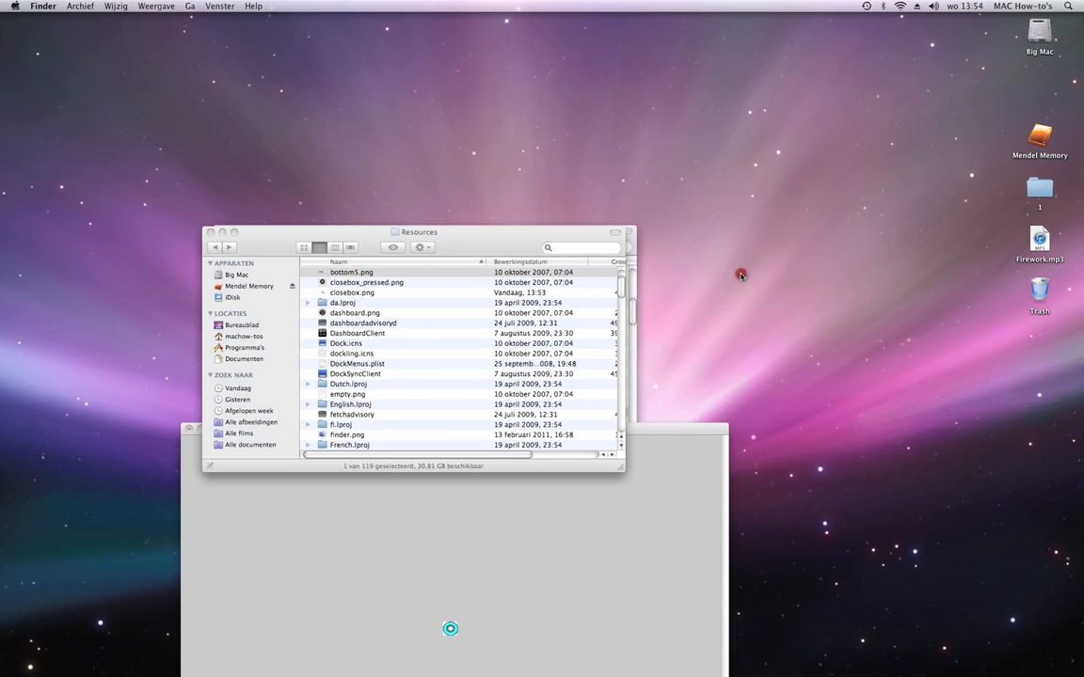
click(349, 272)
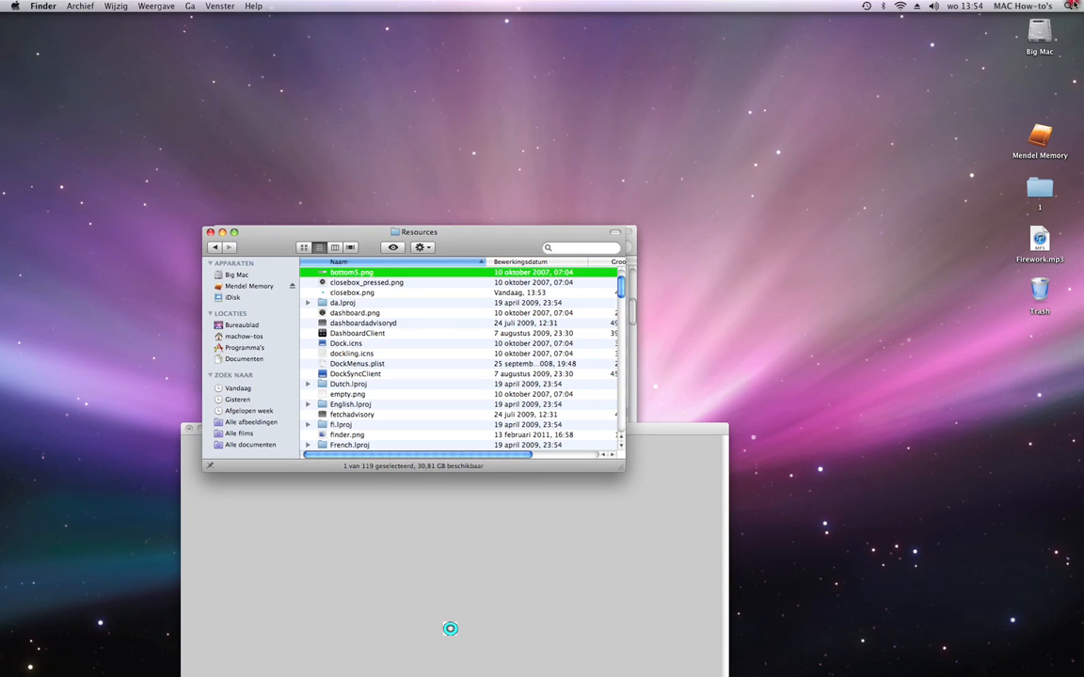
click(1069, 6)
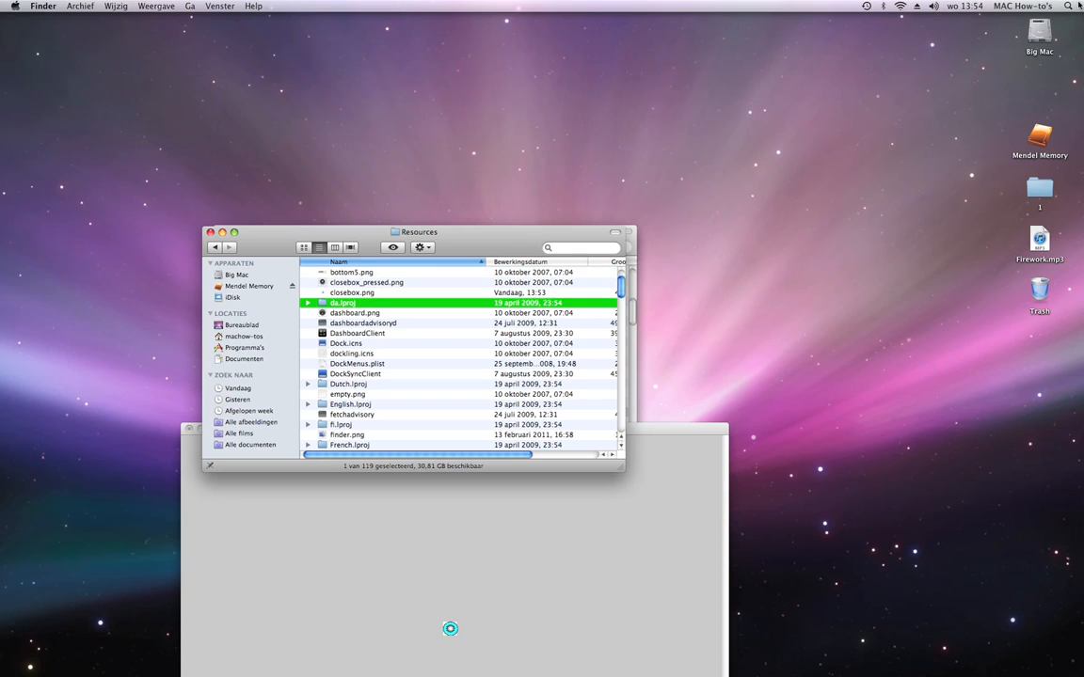
- Search Spotlight for 'script' and launch Script Editor with an empty untitled document
click(1069, 12)
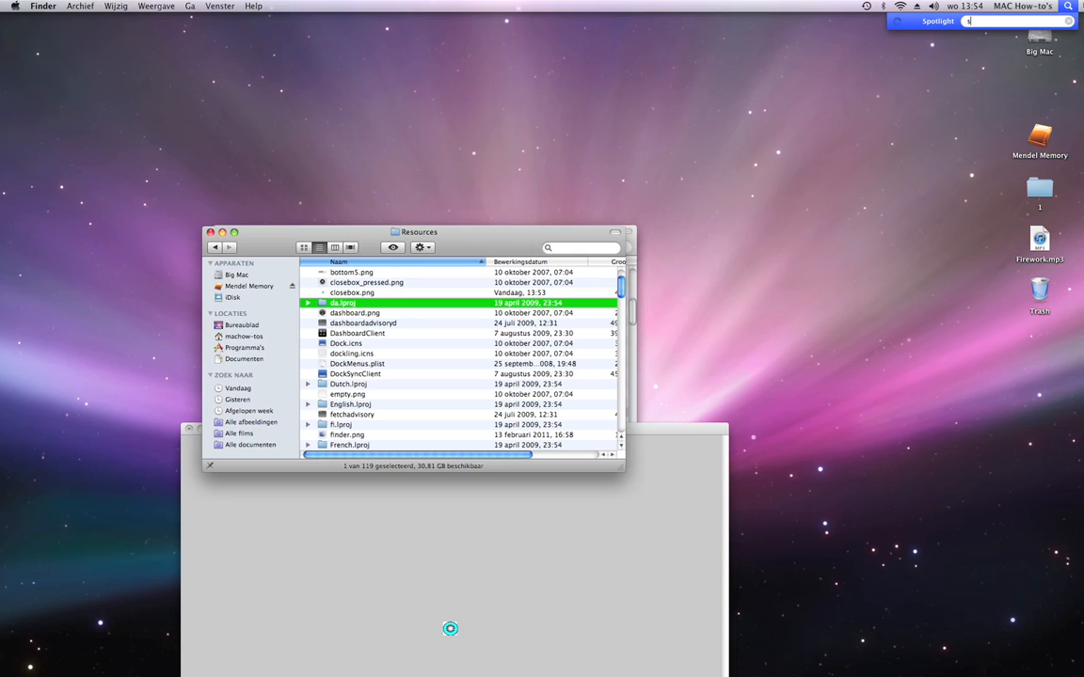
text(s)
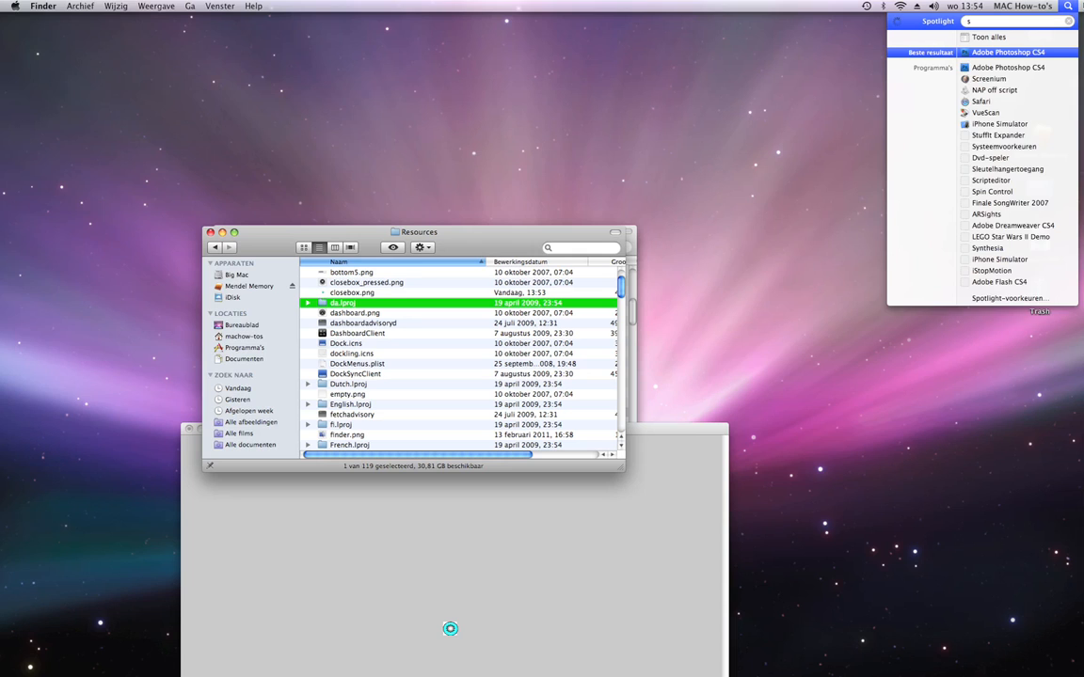
text(scrip)
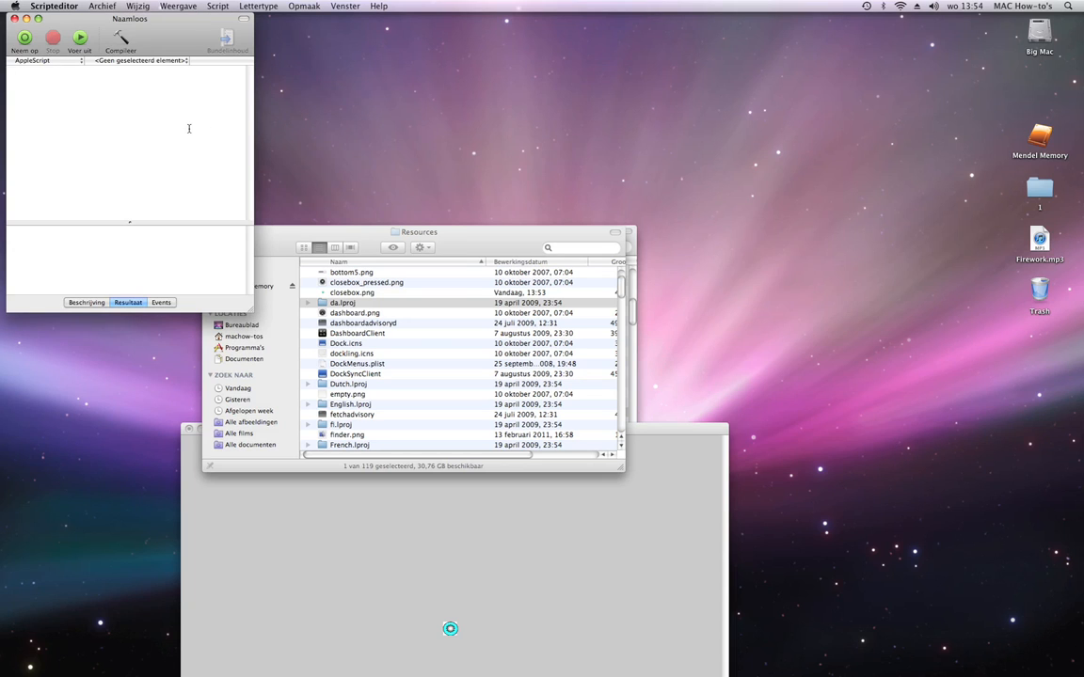
- Write the script: tell application "Dock" / quit / end tell
text(tell application)
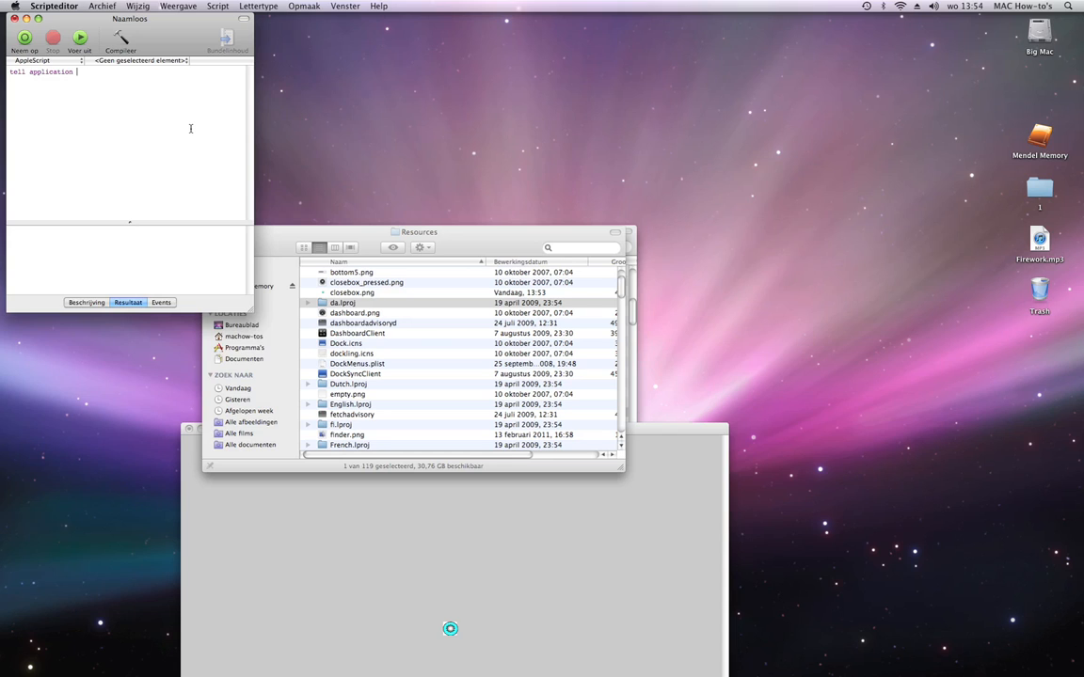
text("D)
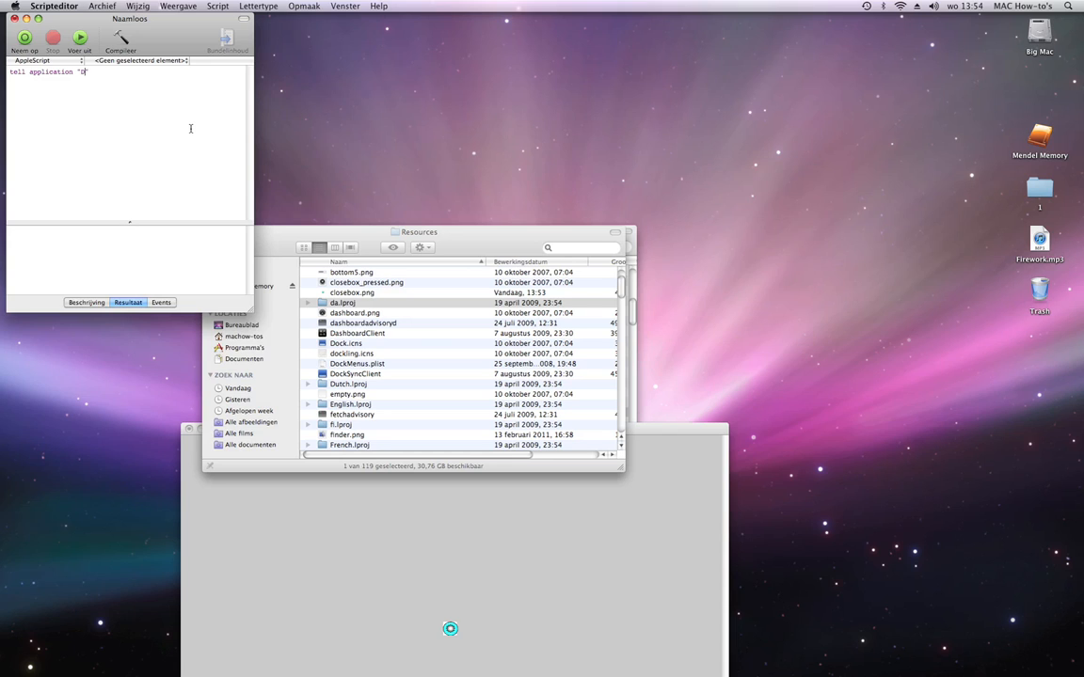
text(ock")
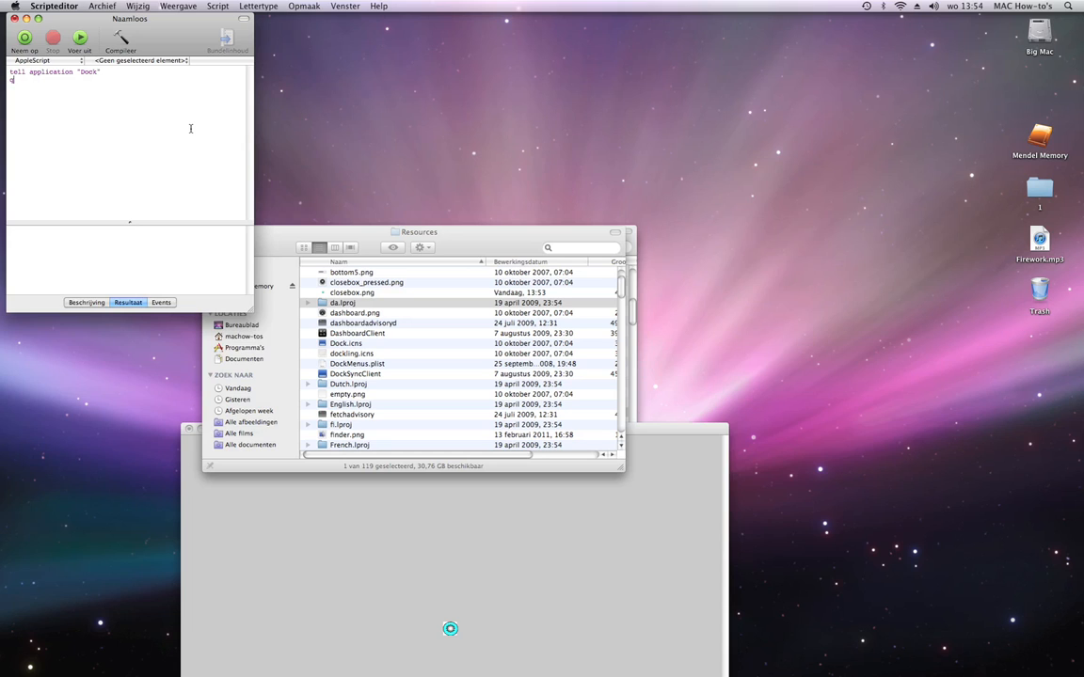
text(quit)
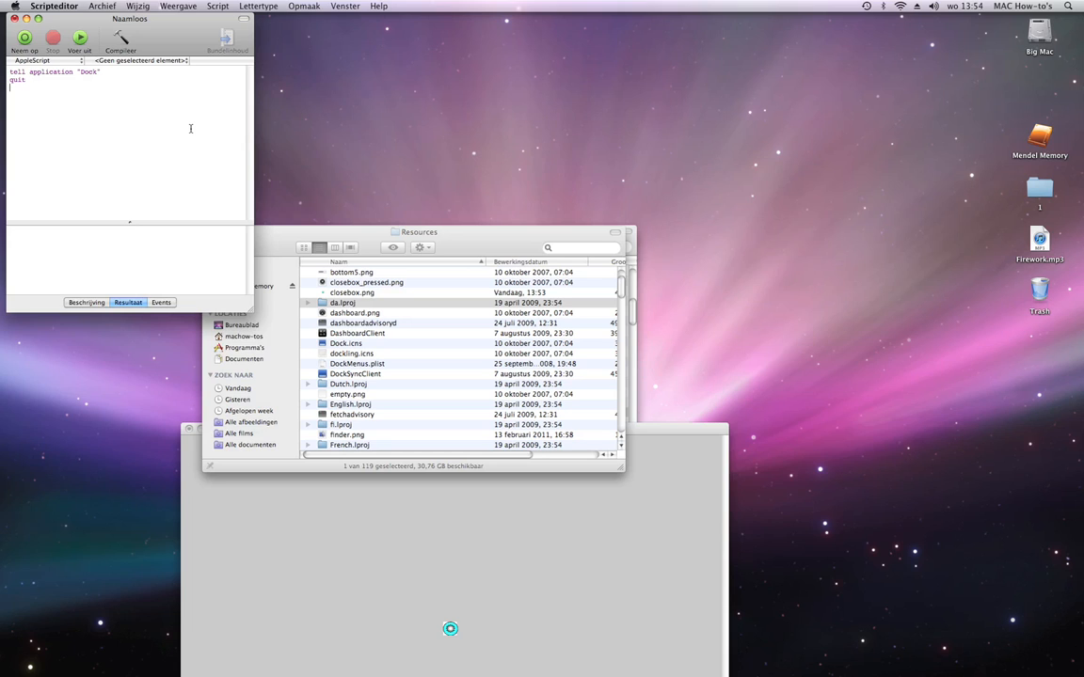
text(end tell)
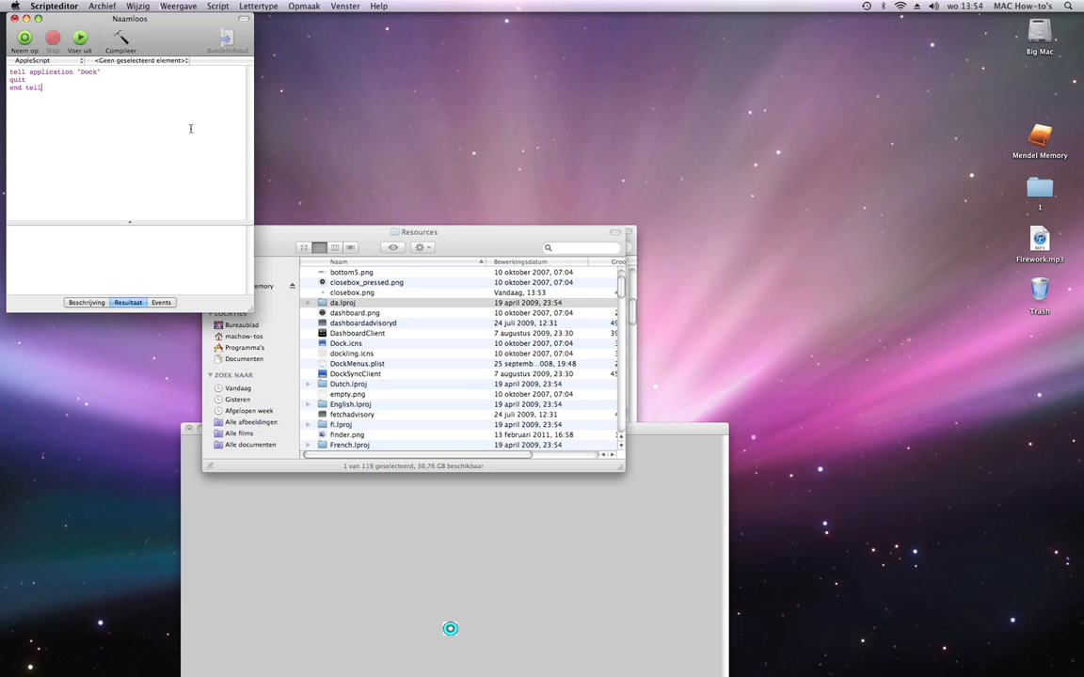
- Save the script as an application named 'restart' on the Desktop
click(99, 10)
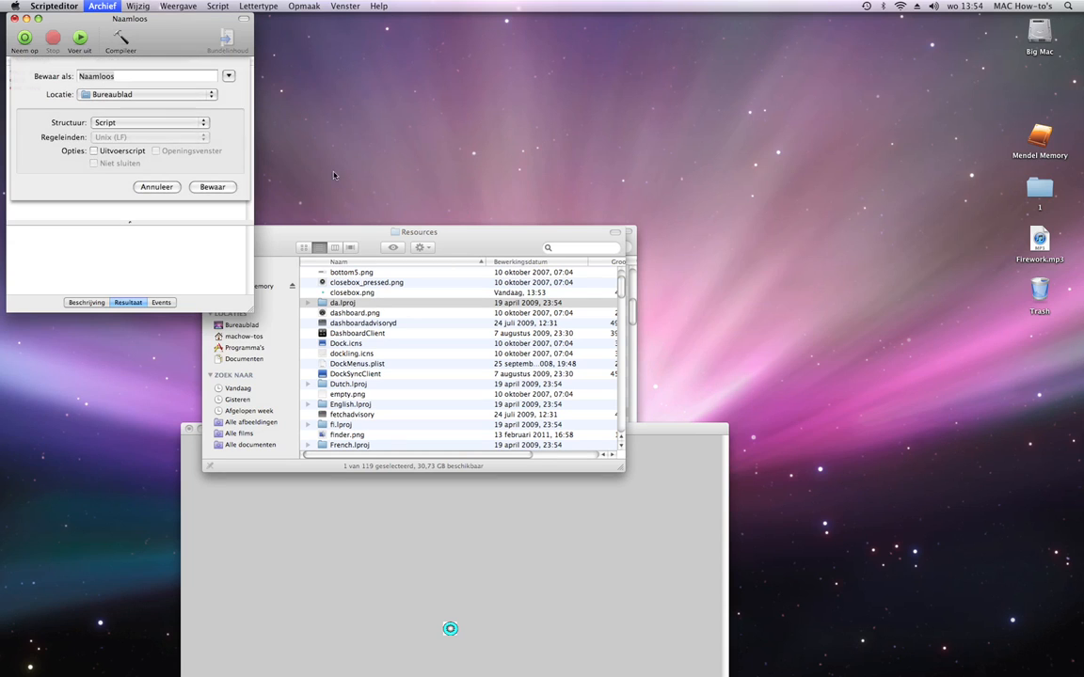
click(146, 122)
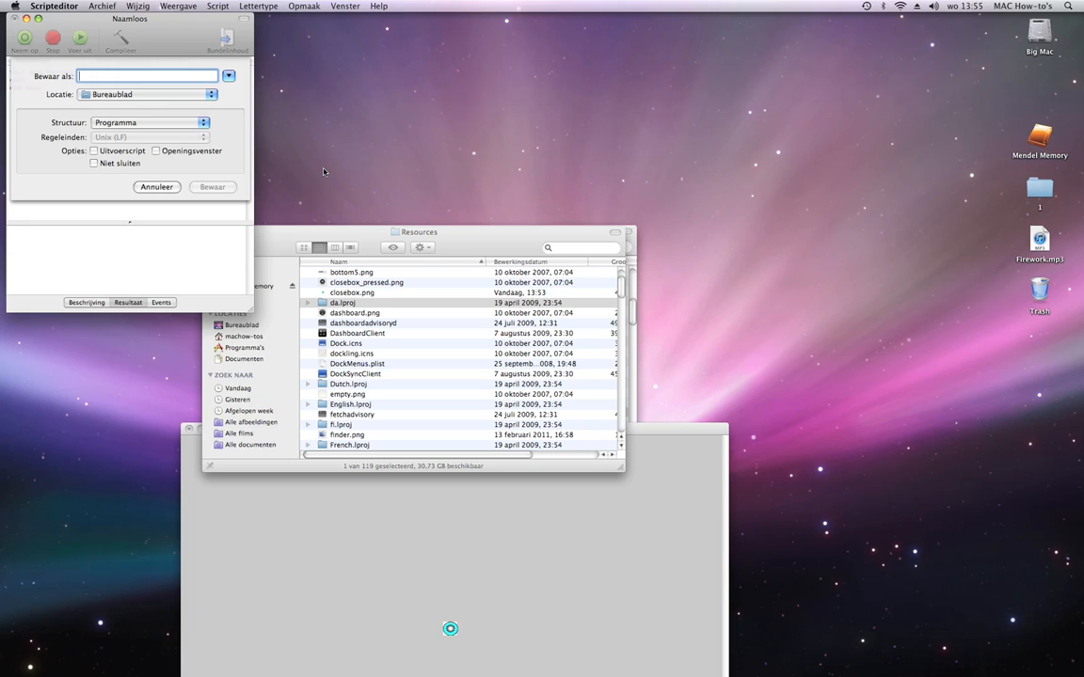
text(restart)
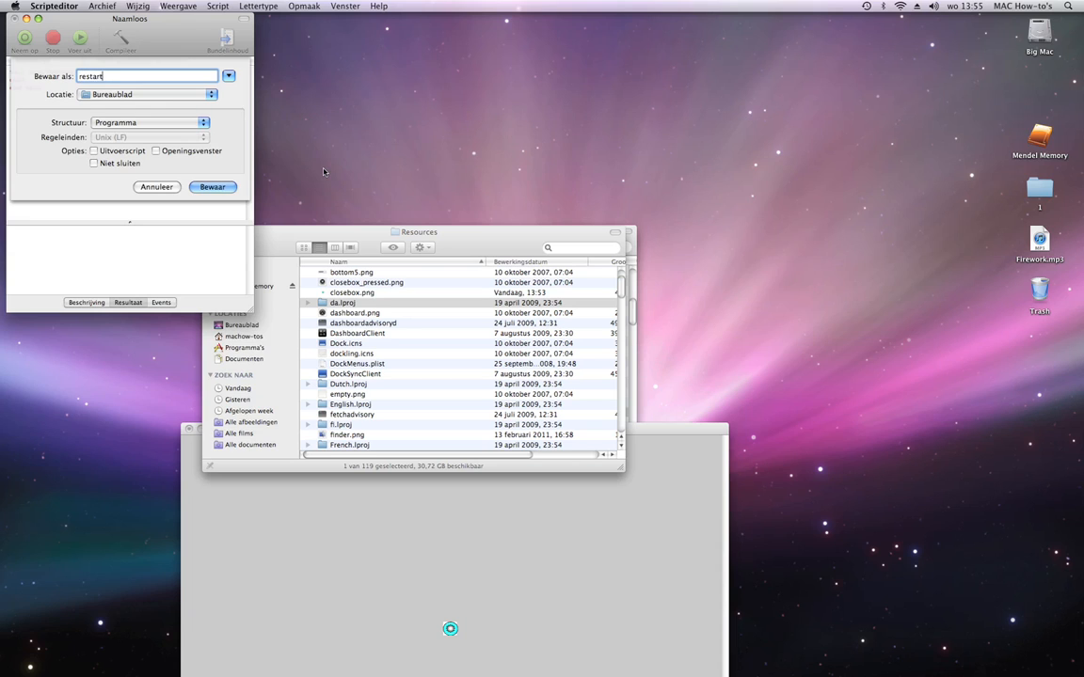
click(212, 186)
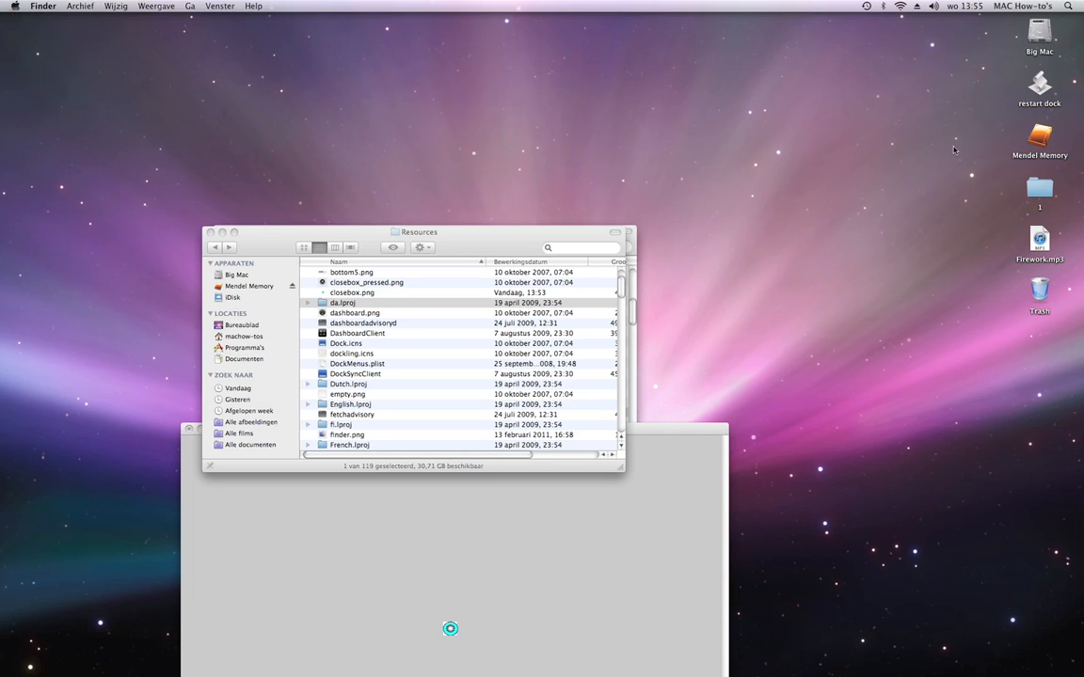
- Run the 'restart dock' app, then check the cyan close button in Dashboard with F12
click(1040, 85)
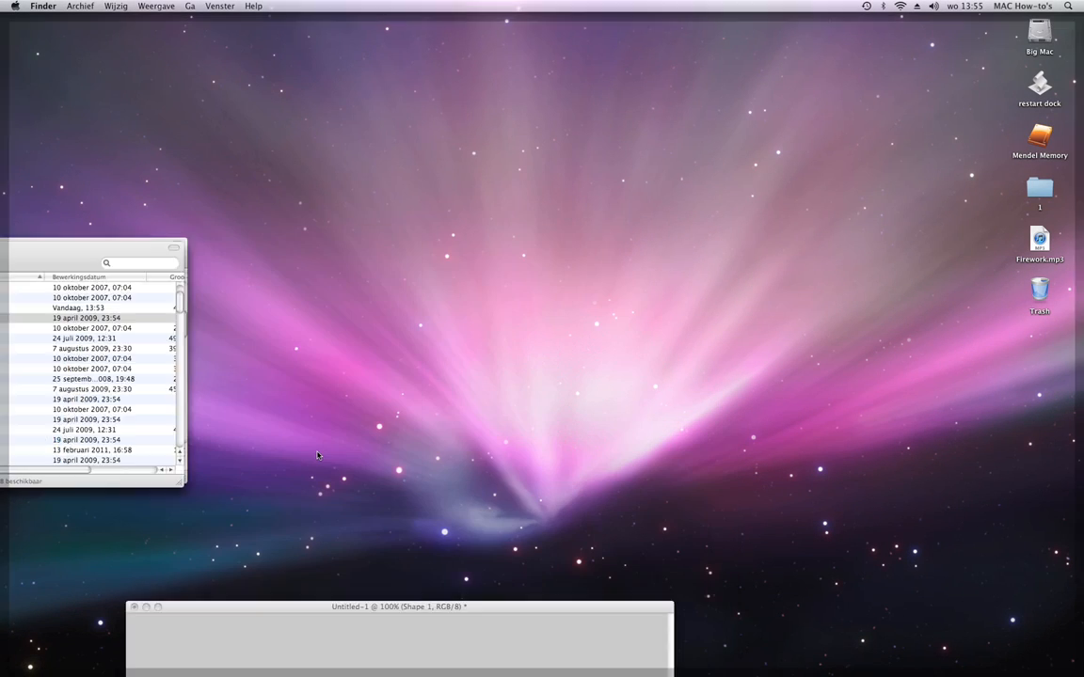
key(F12)
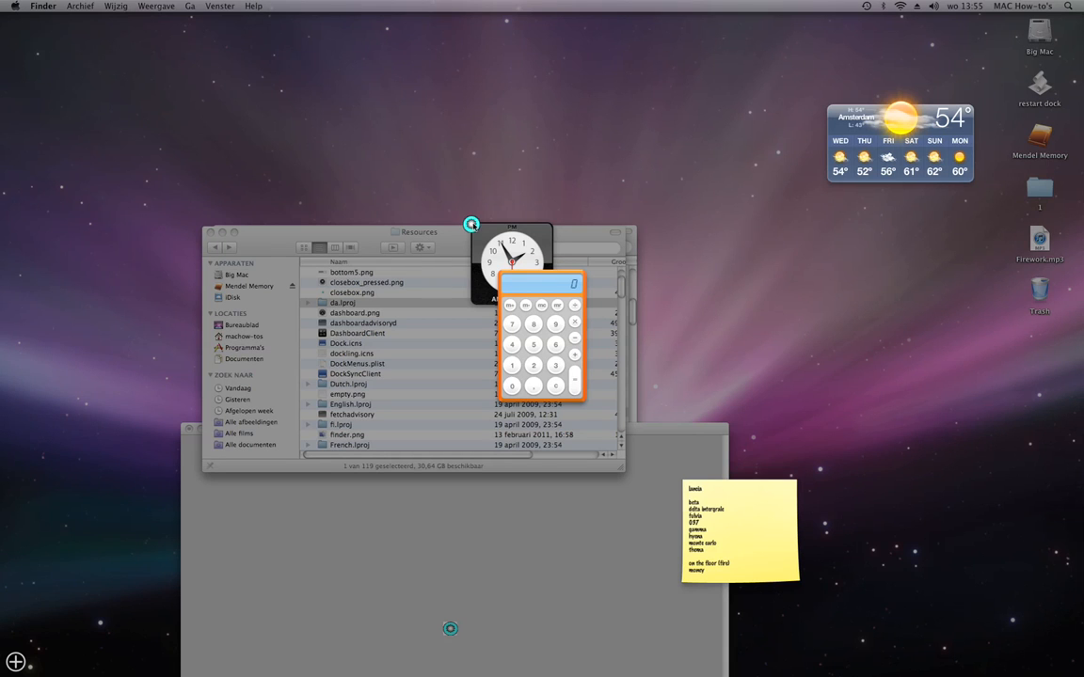
mouse_move(619, 140)
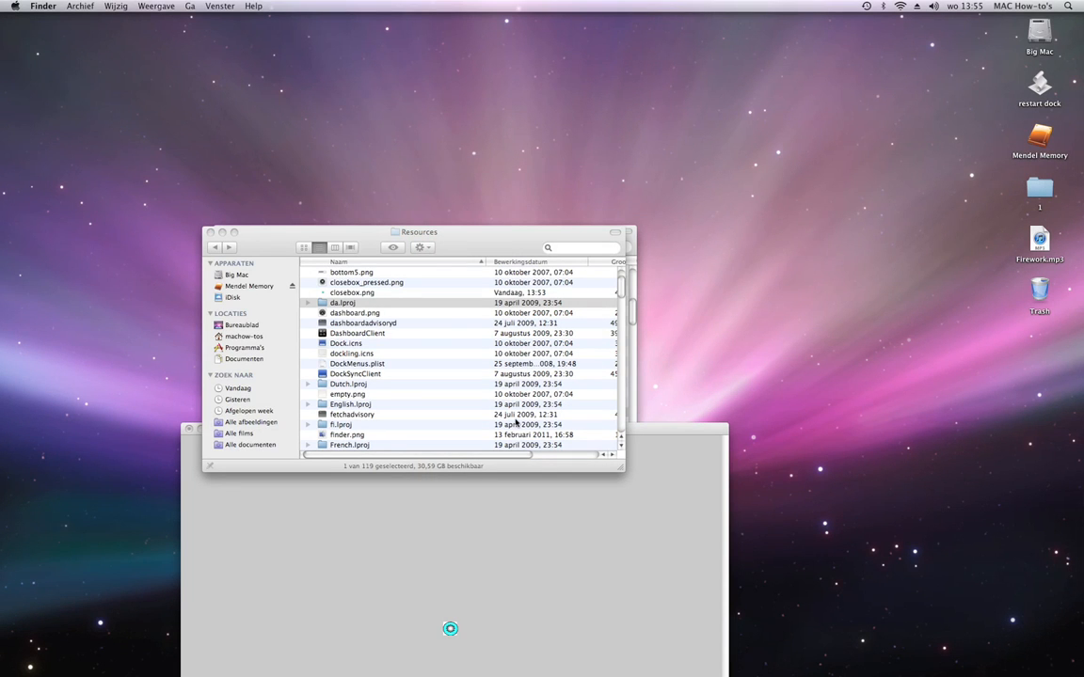
- Paste the image to the desktop as closebox_pressed.png and replace the Resources copy with admin authorization
right_click(353, 293)
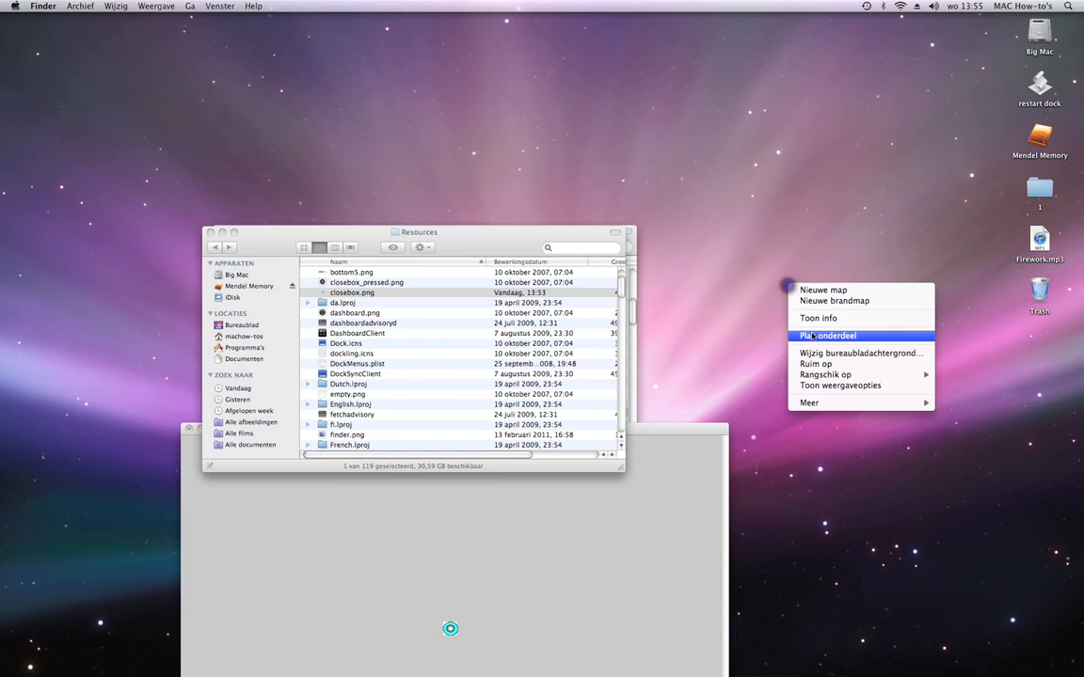
click(827, 336)
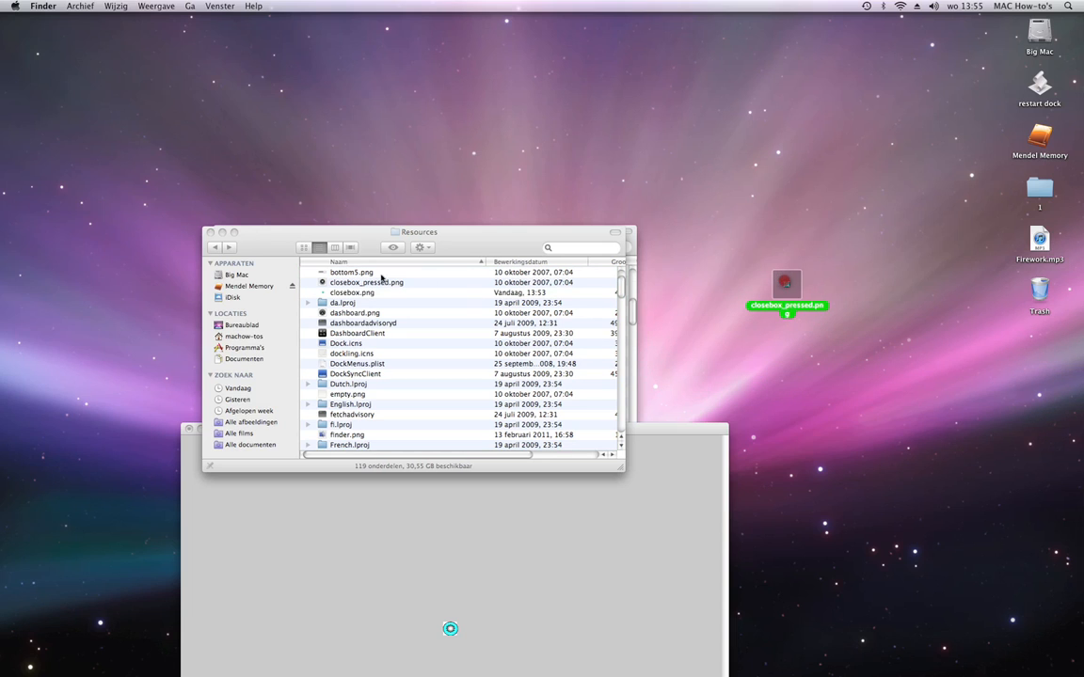
click(372, 282)
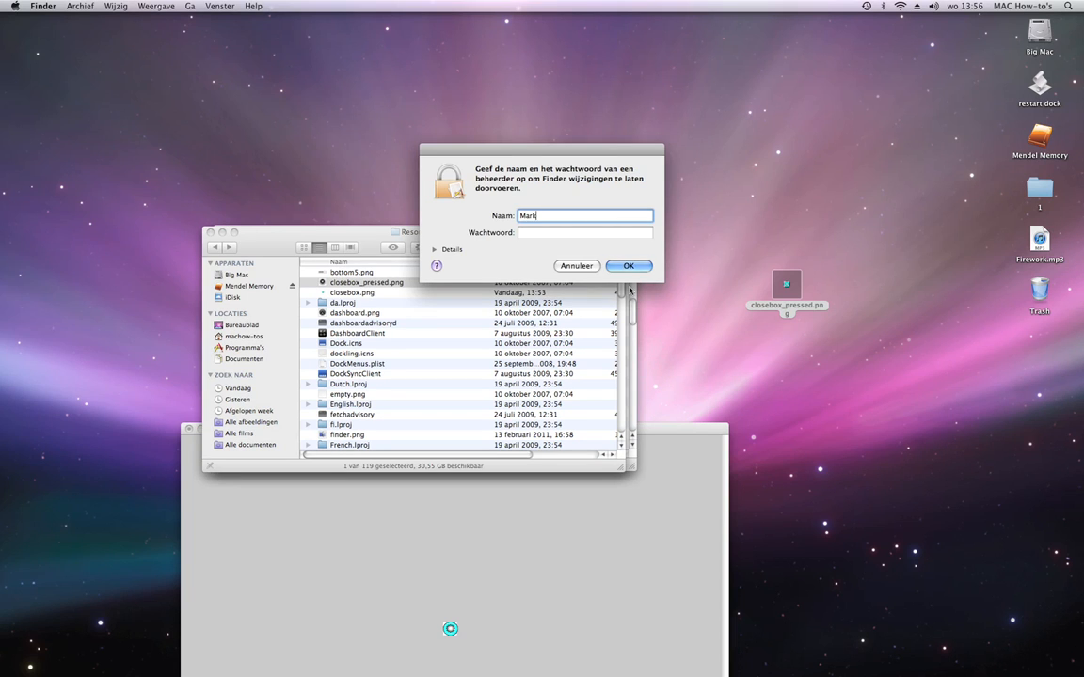
click(628, 265)
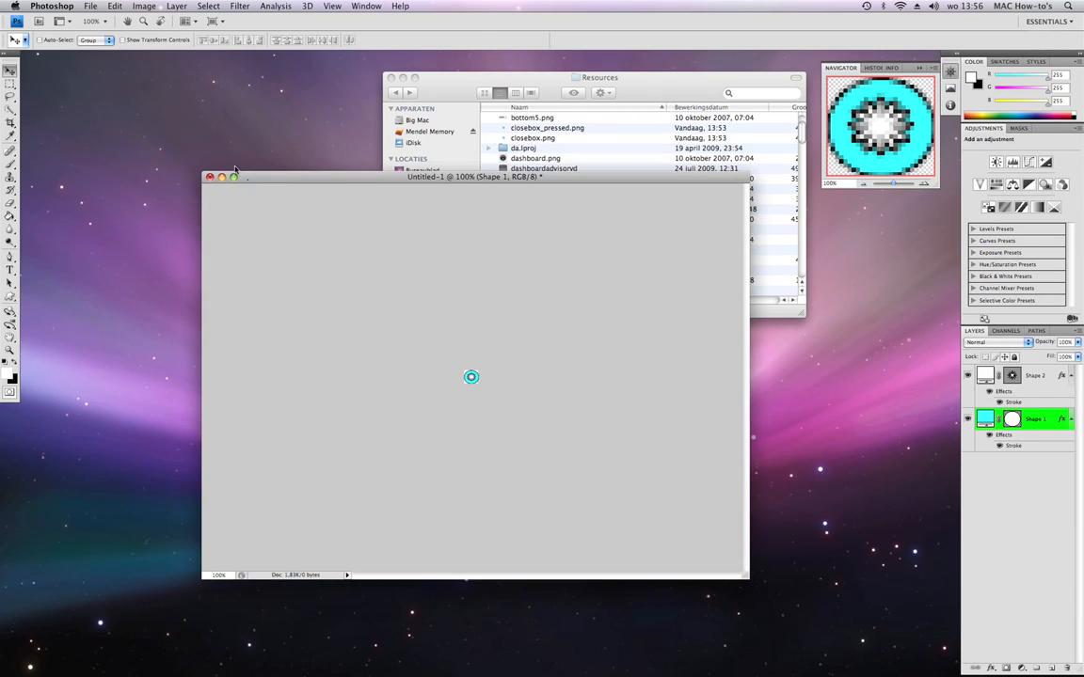
drag(470, 176, 550, 221)
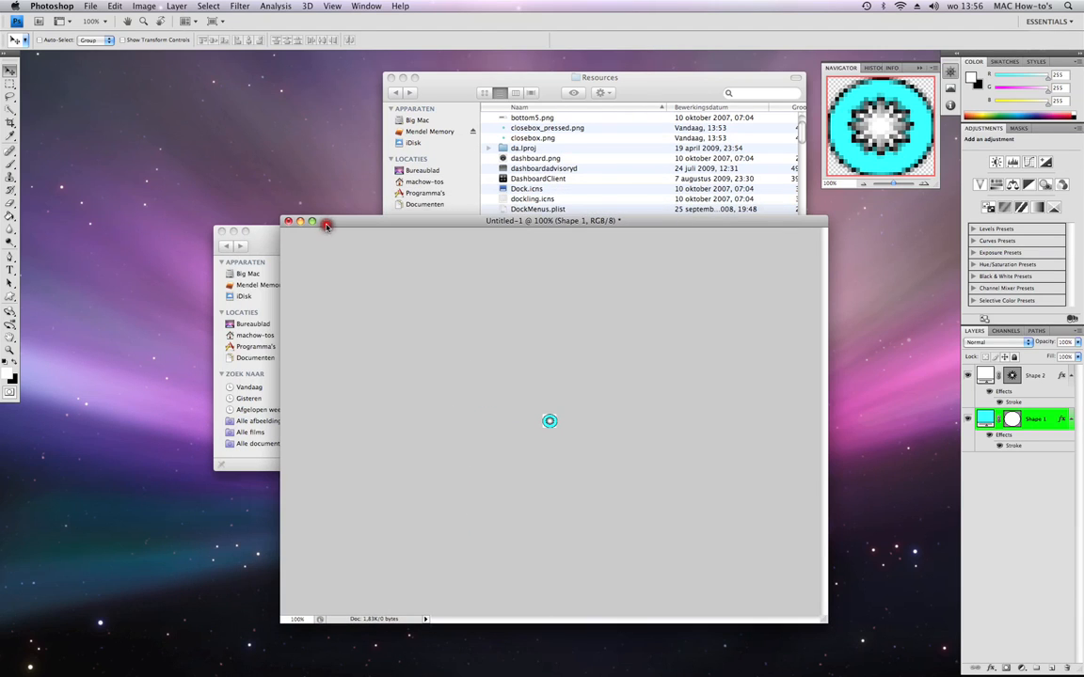